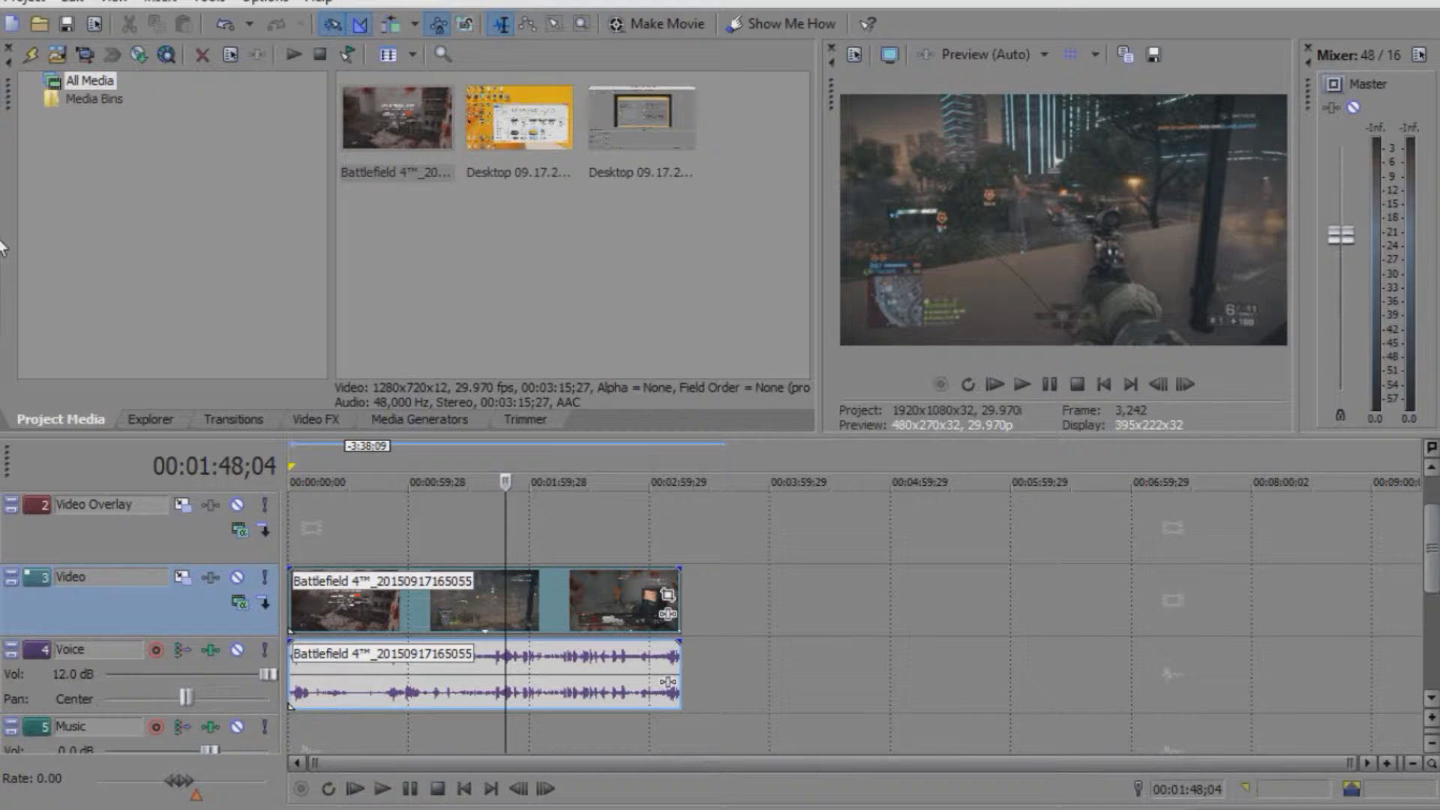
mouse_move(449, 617)
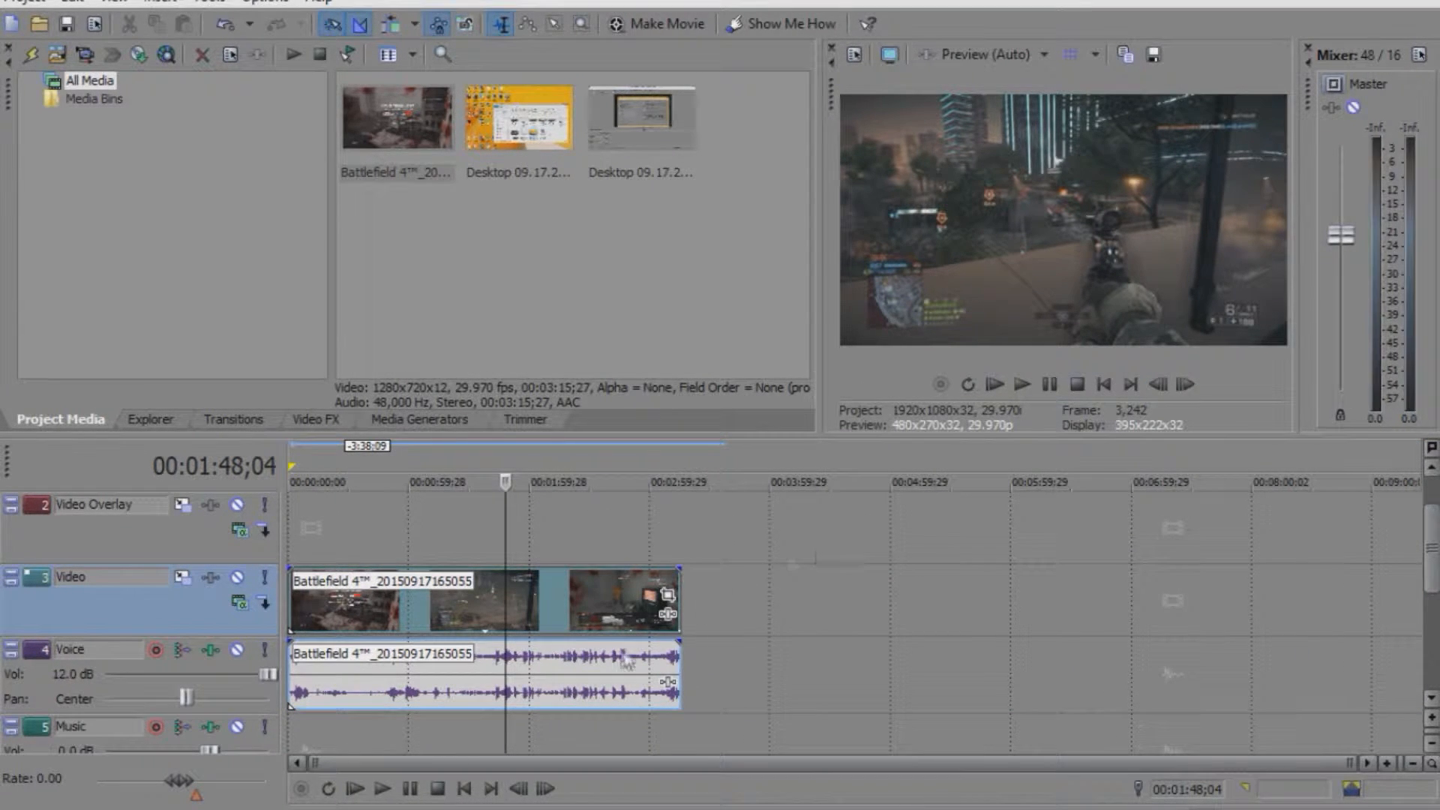
mouse_move(573, 627)
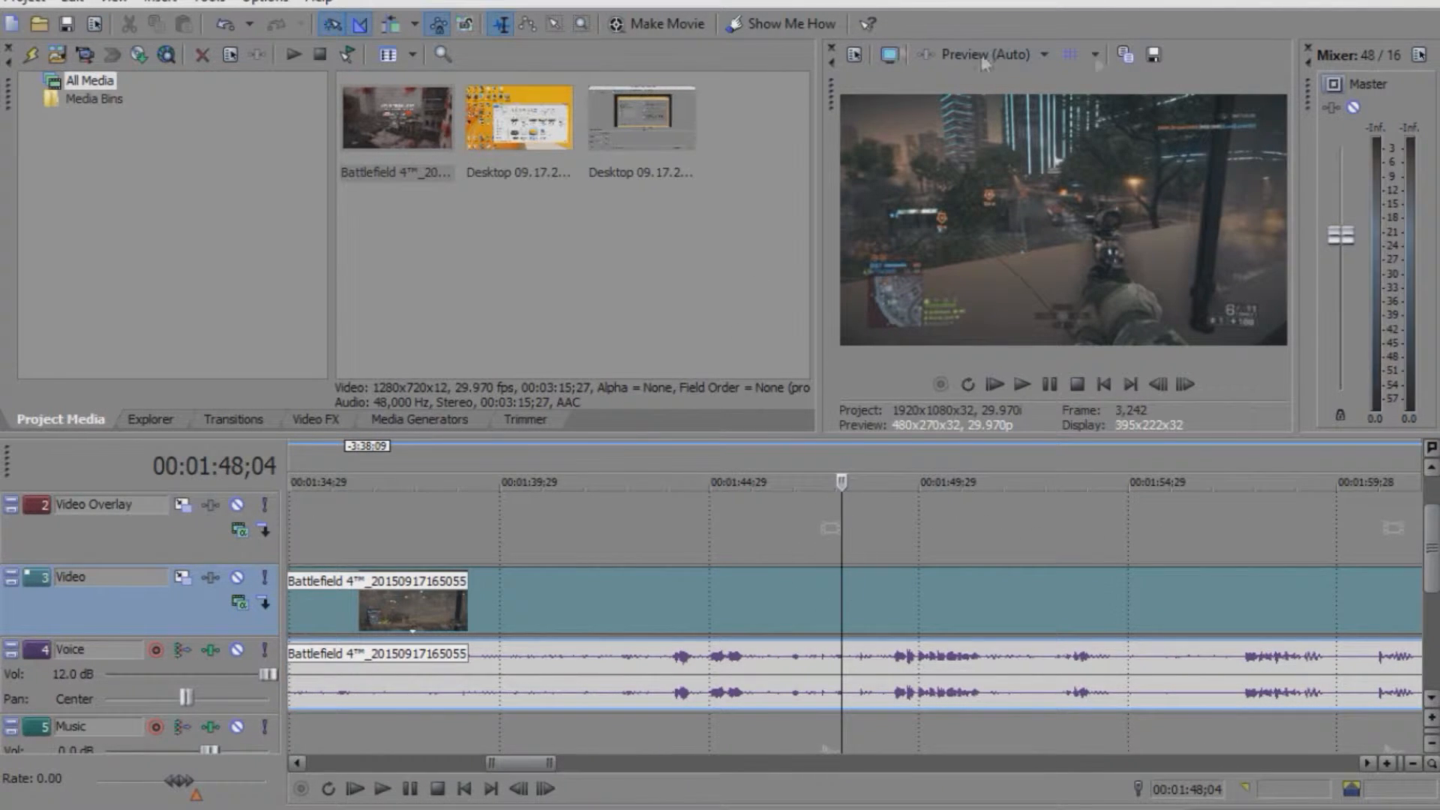
mouse_move(1154, 54)
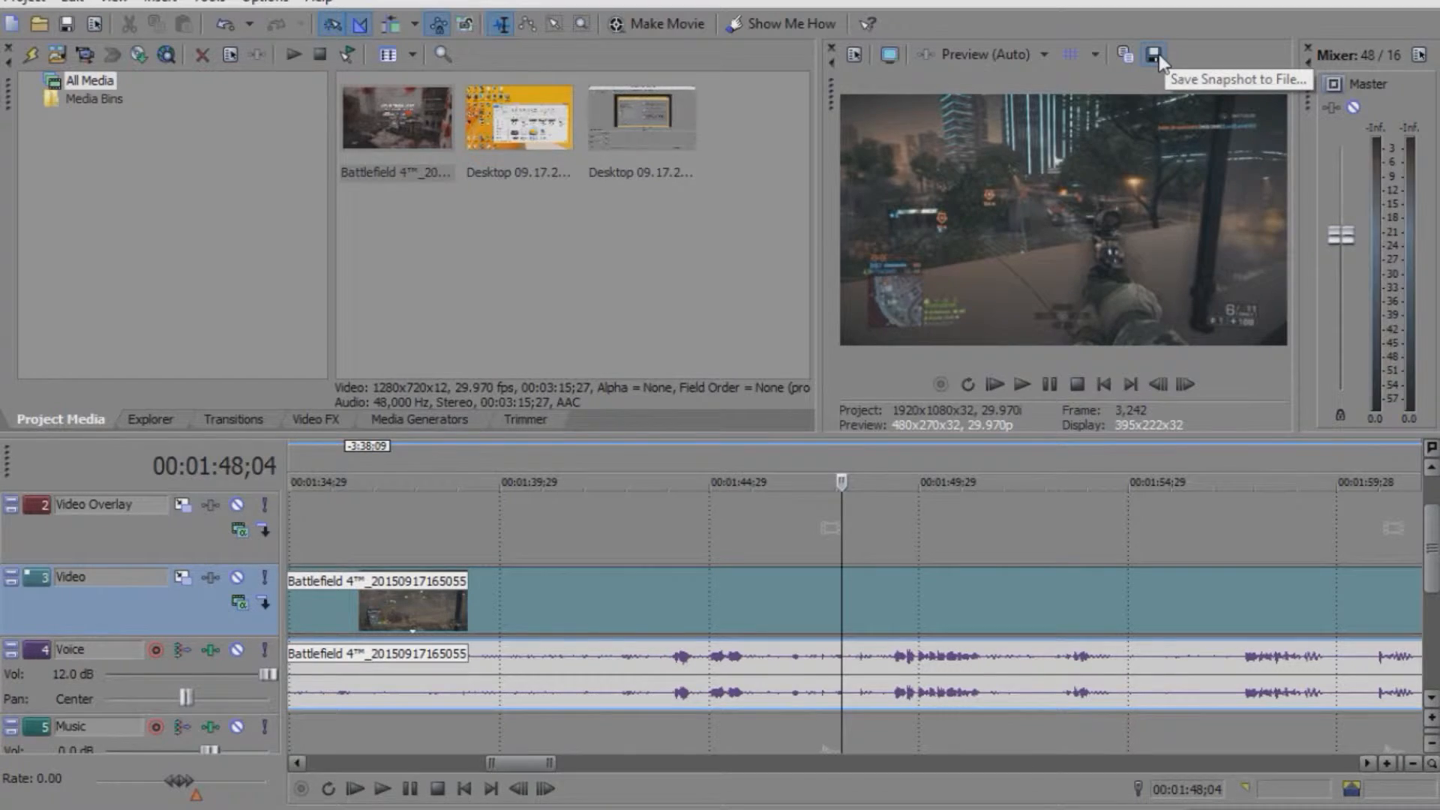
- Save the preview frame as Image39.jpg and place it on the video track
left_click(1154, 54)
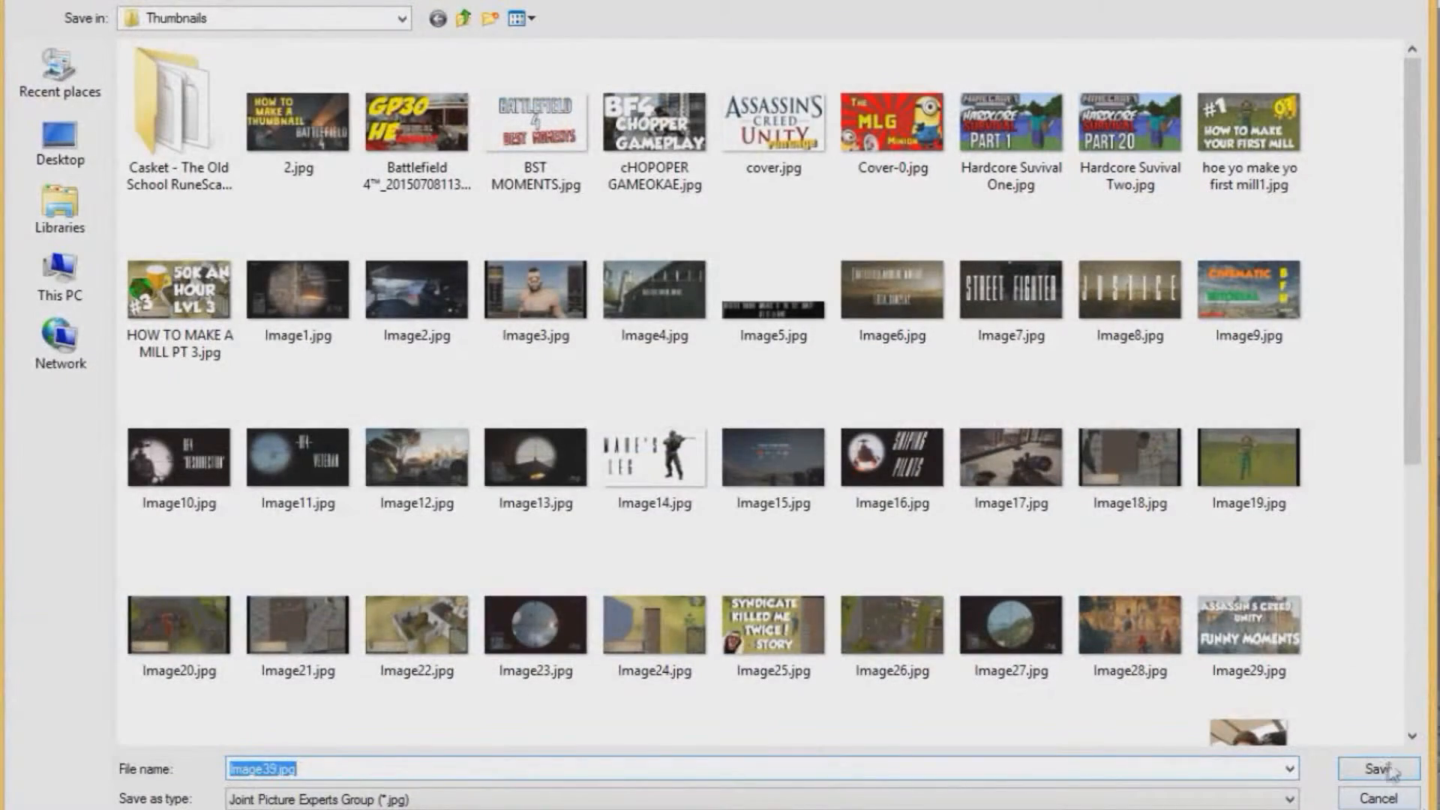
left_click(1377, 768)
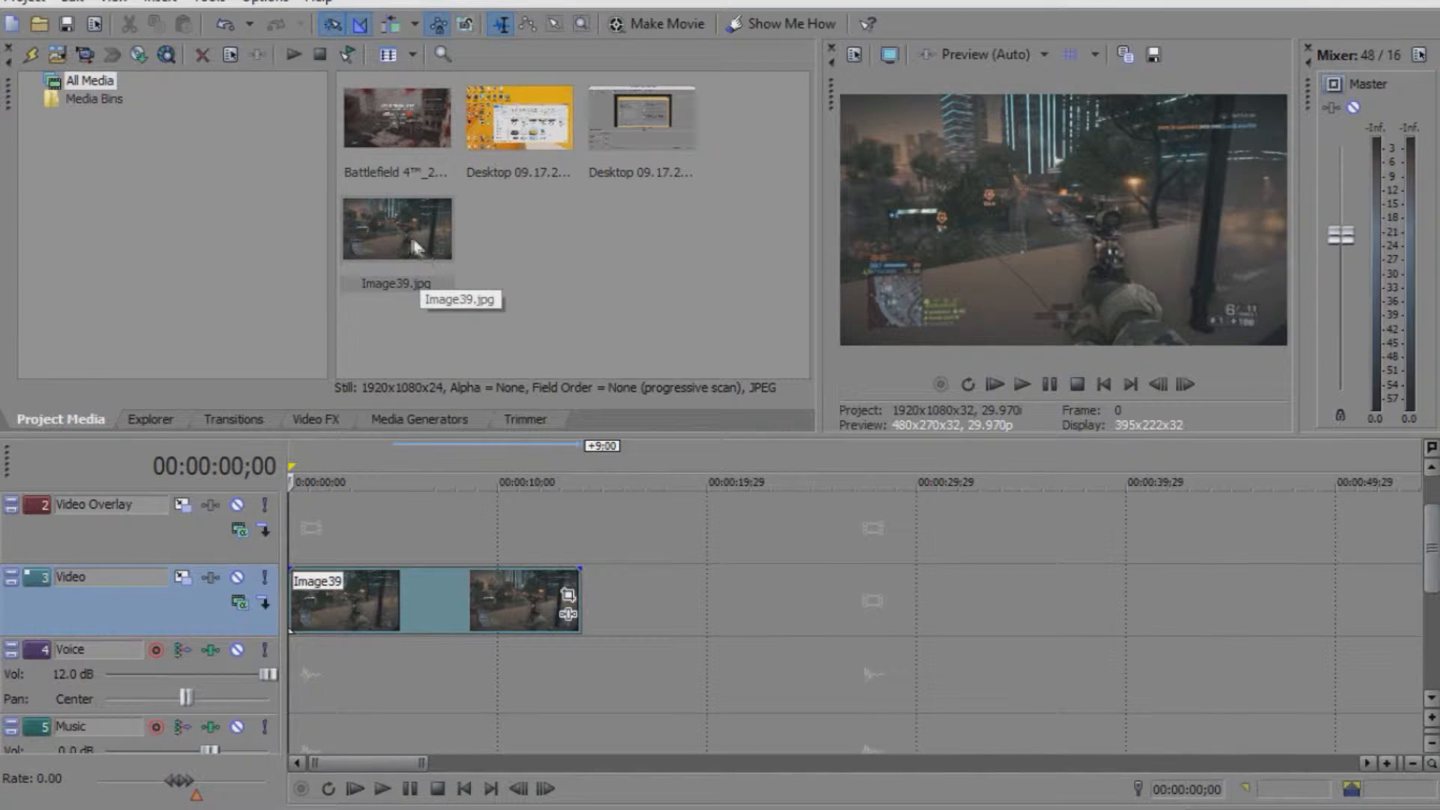
mouse_move(519, 258)
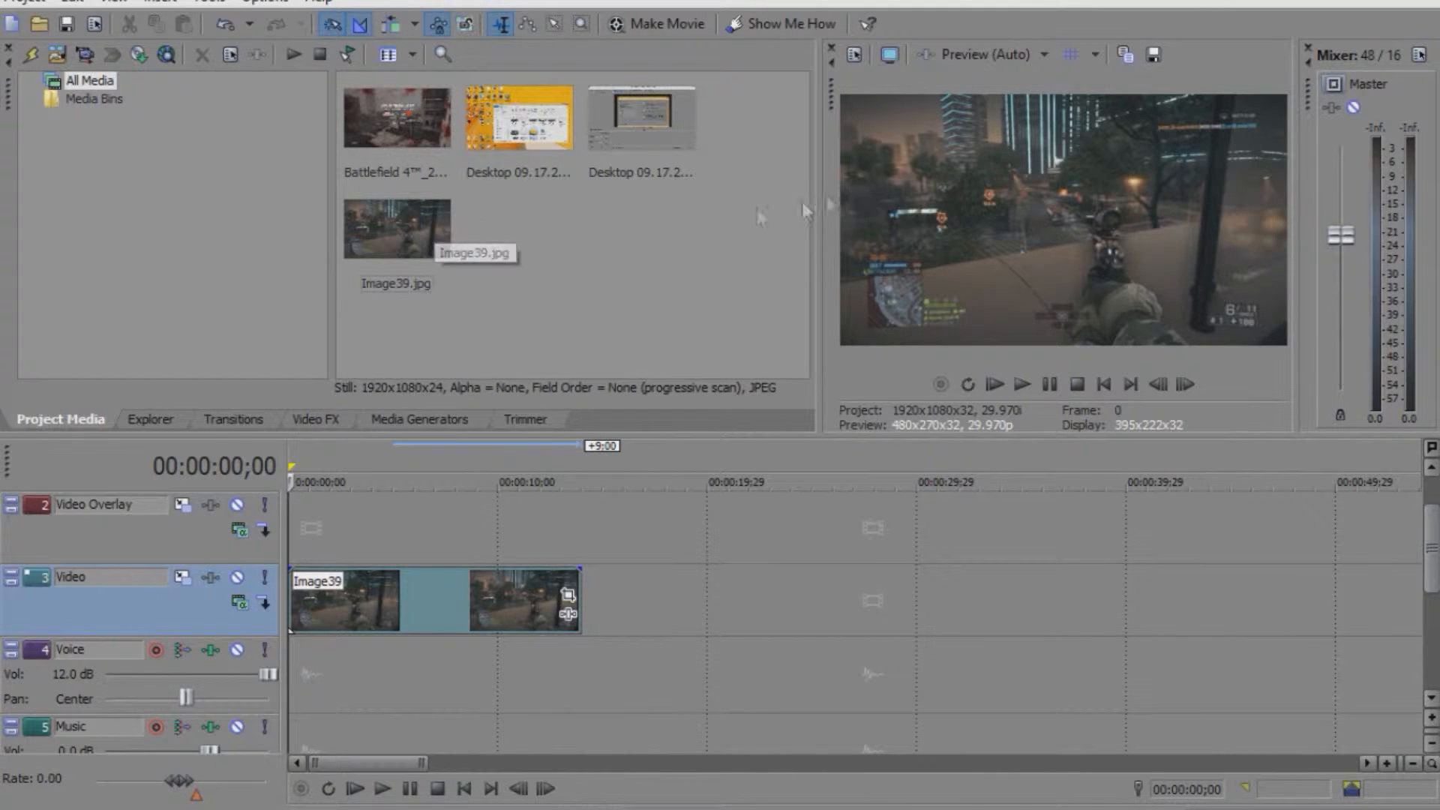
left_click(396, 230)
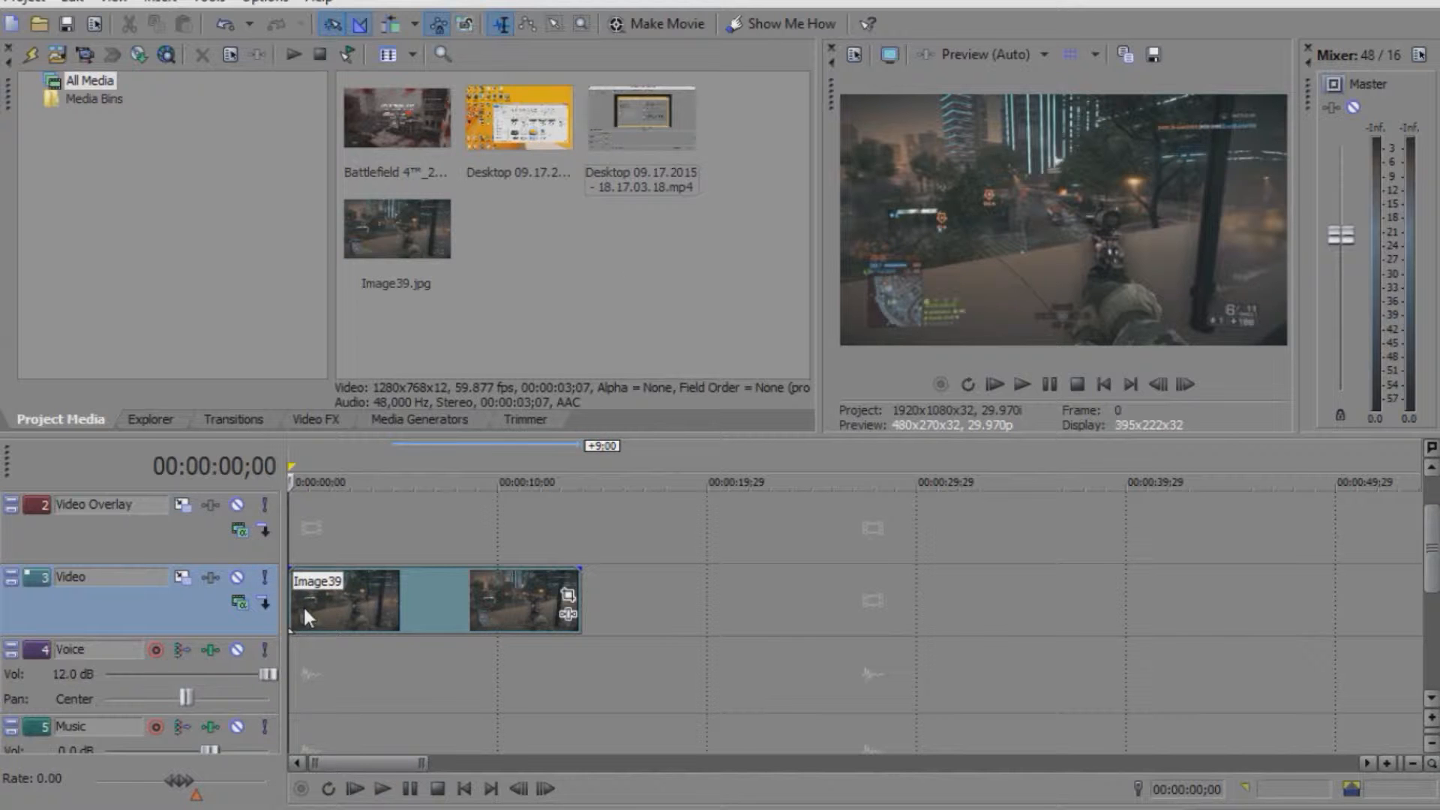
- Add a (Legacy) Text overlay on Video Overlay reading HOW TO MAKE A THUMBNAIL
left_click(418, 420)
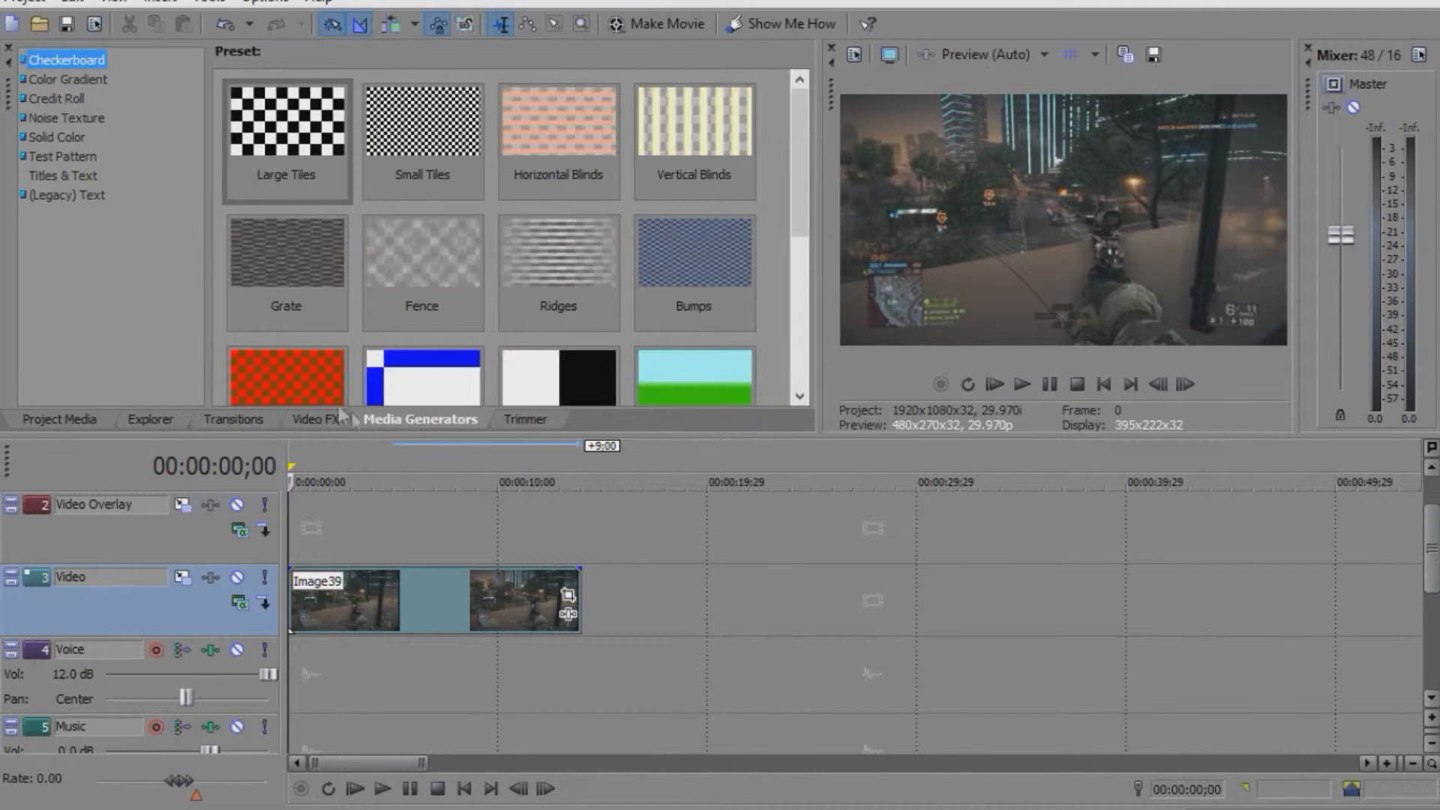
left_click(67, 194)
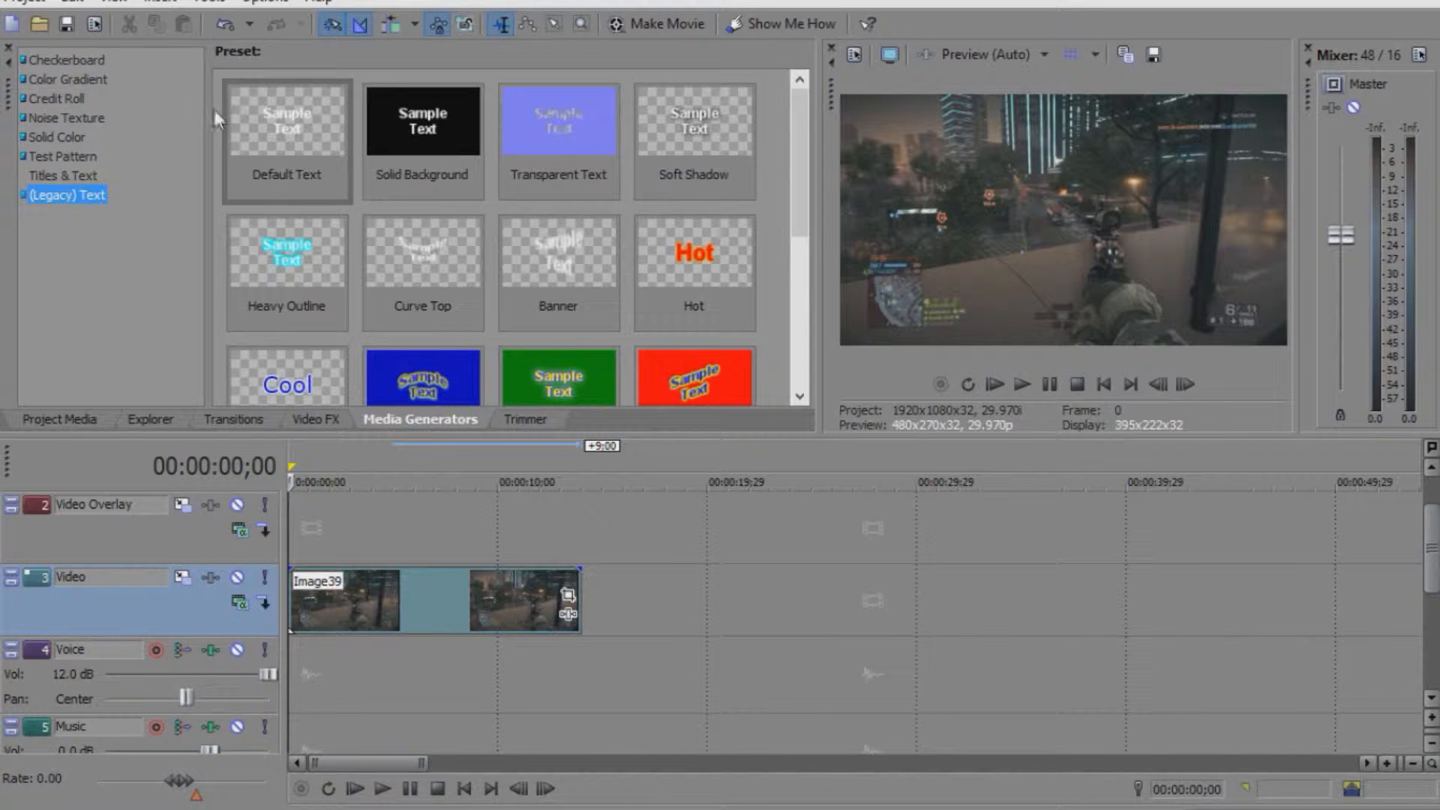
mouse_move(364, 47)
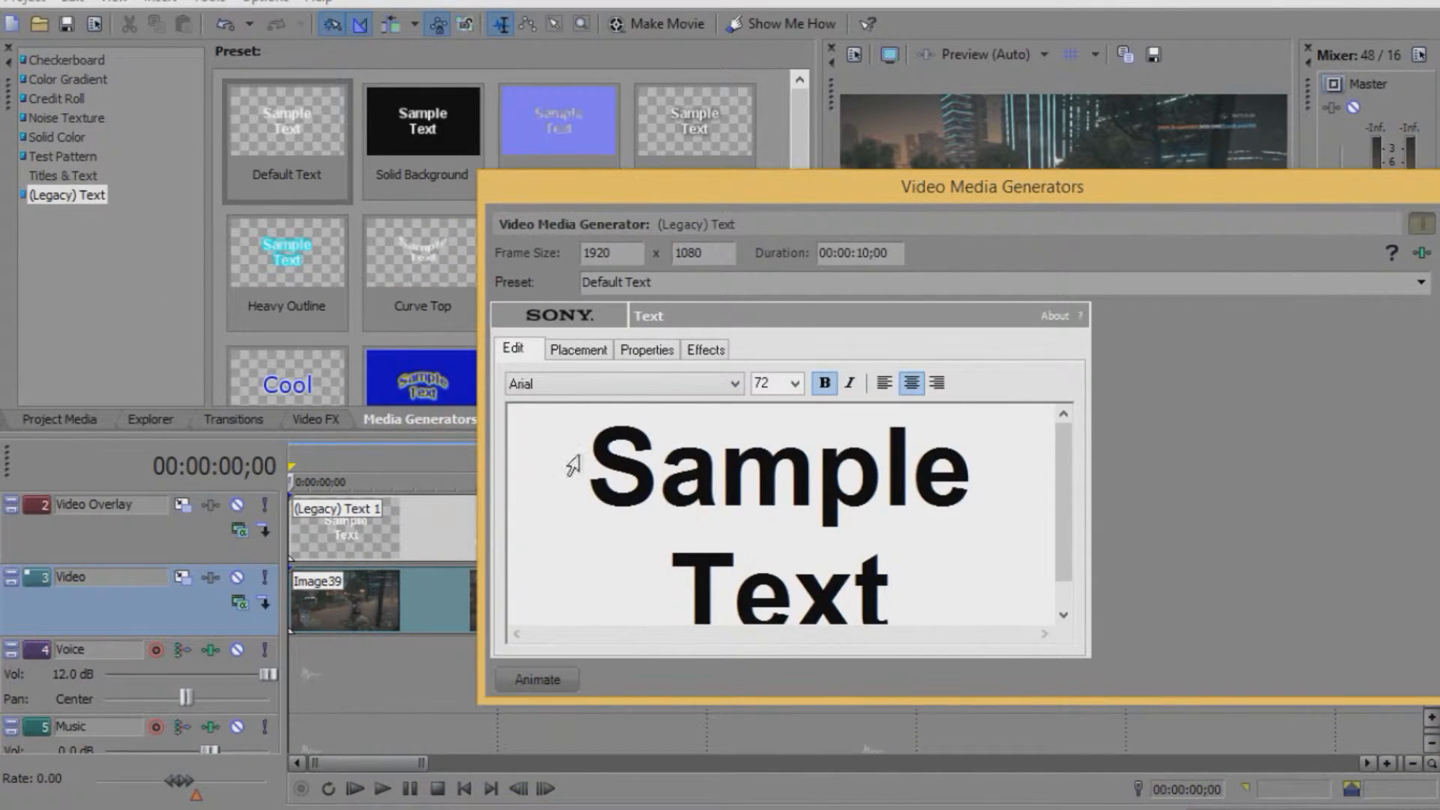
type("h")
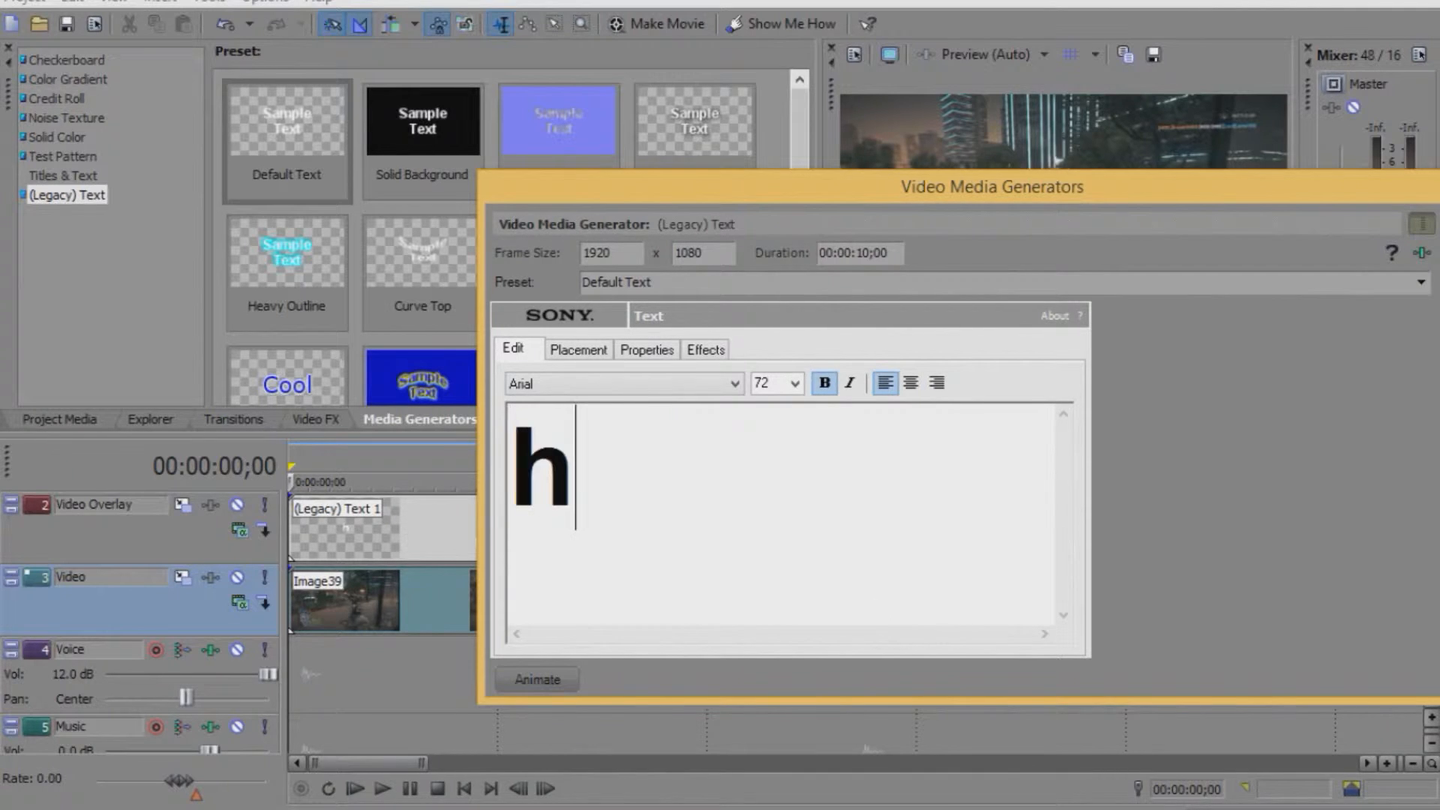
type("HOW TO")
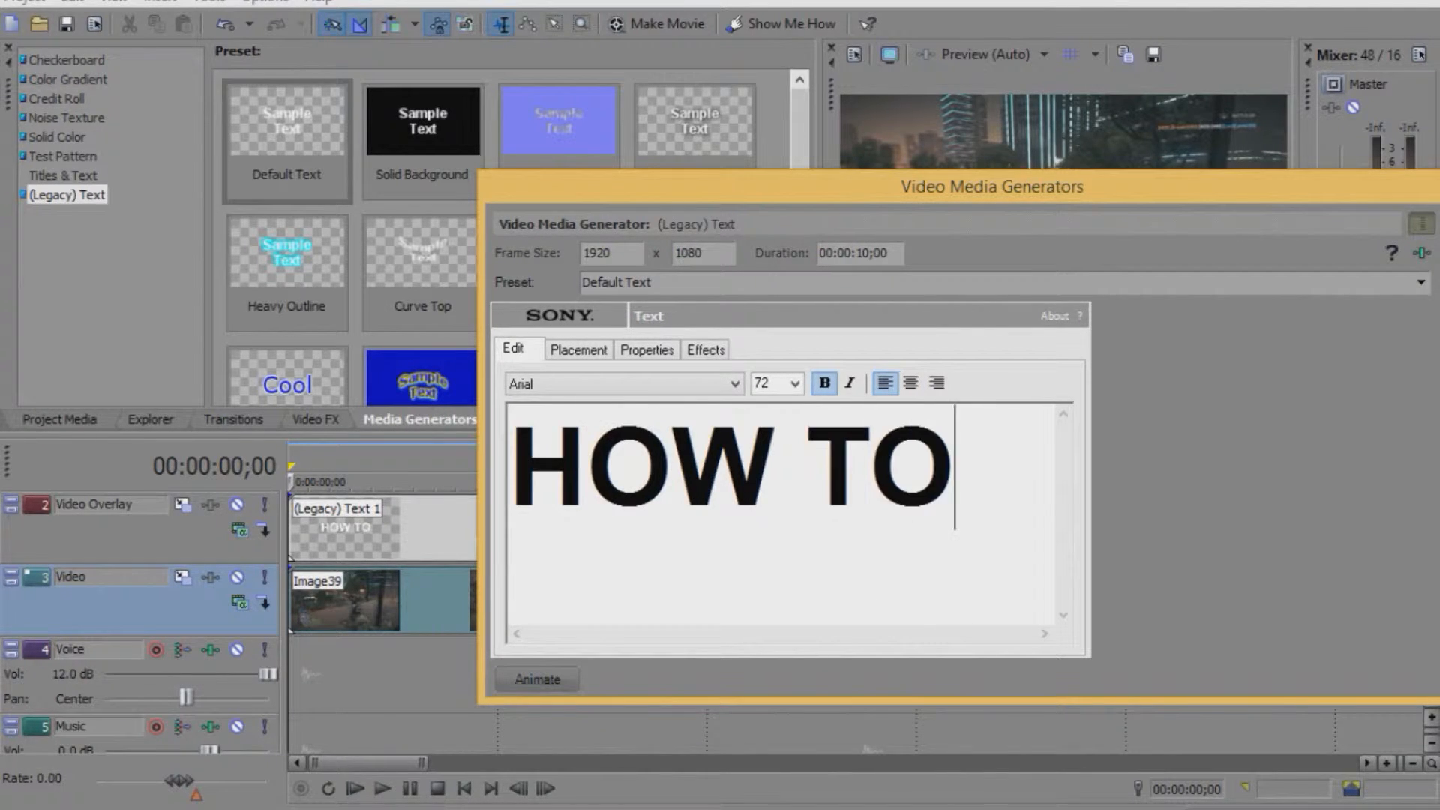
type("MAKE A")
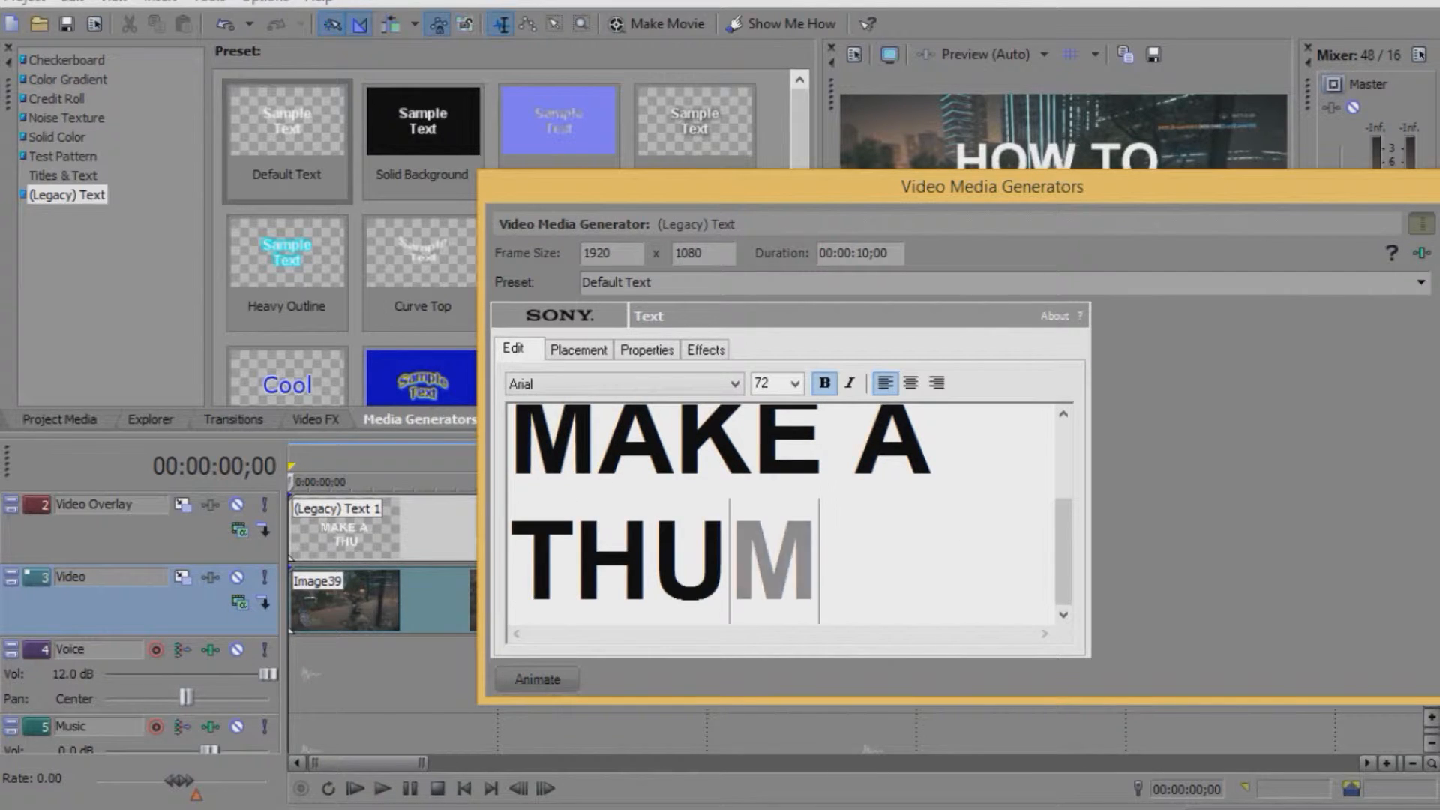
key("Win")
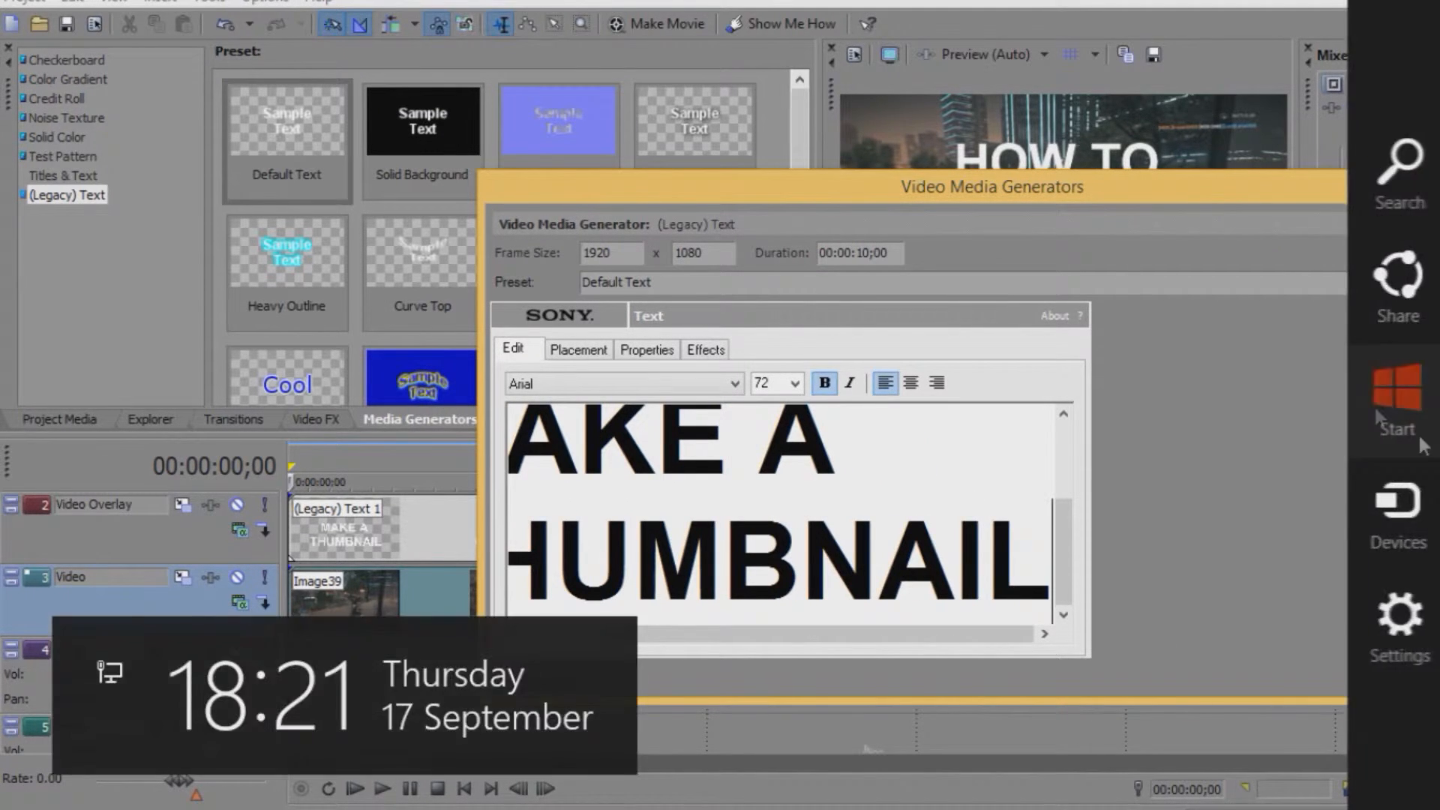
left_click_drag(992, 186, 721, 386)
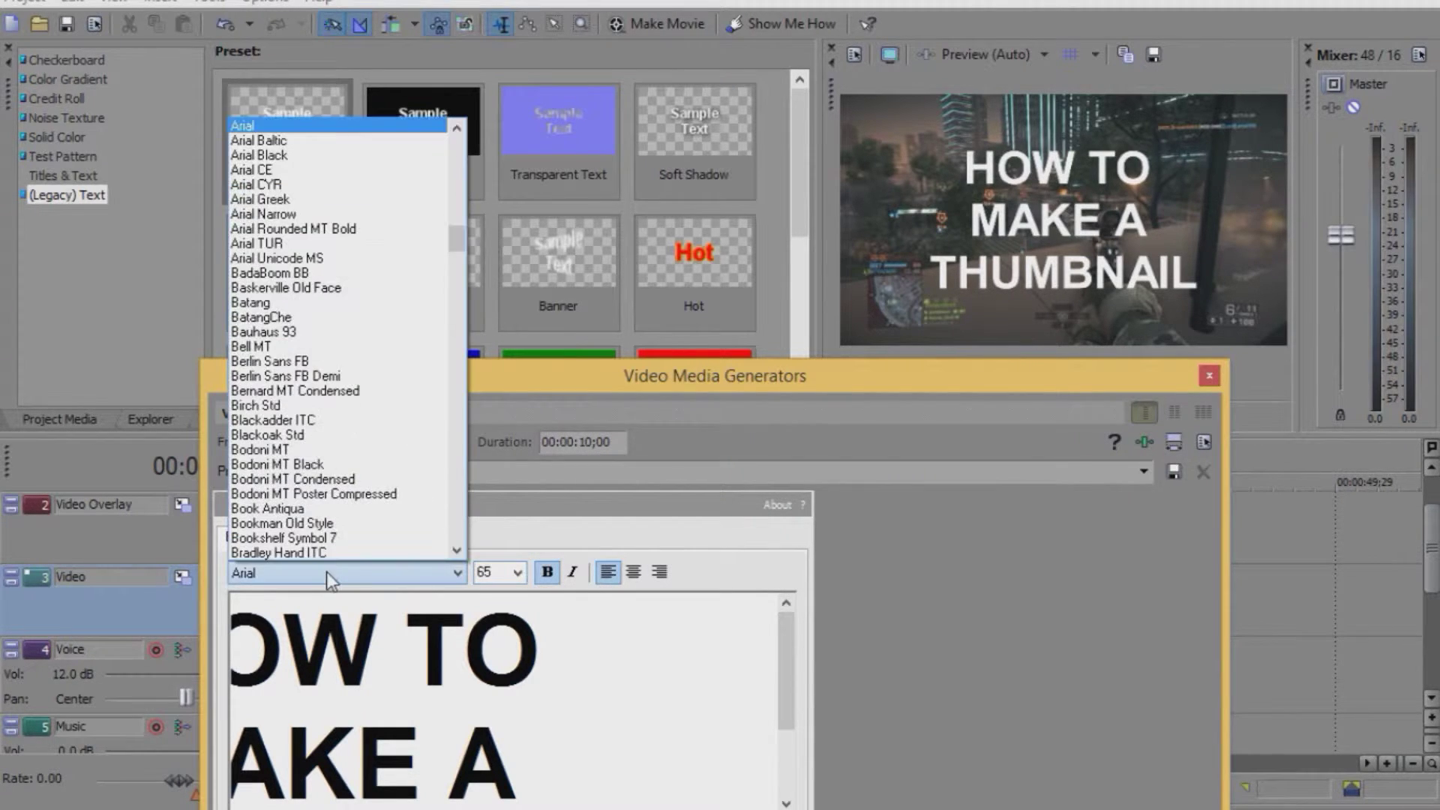
- Set the title font to Granstander Clean and adjust its placement
left_click(280, 552)
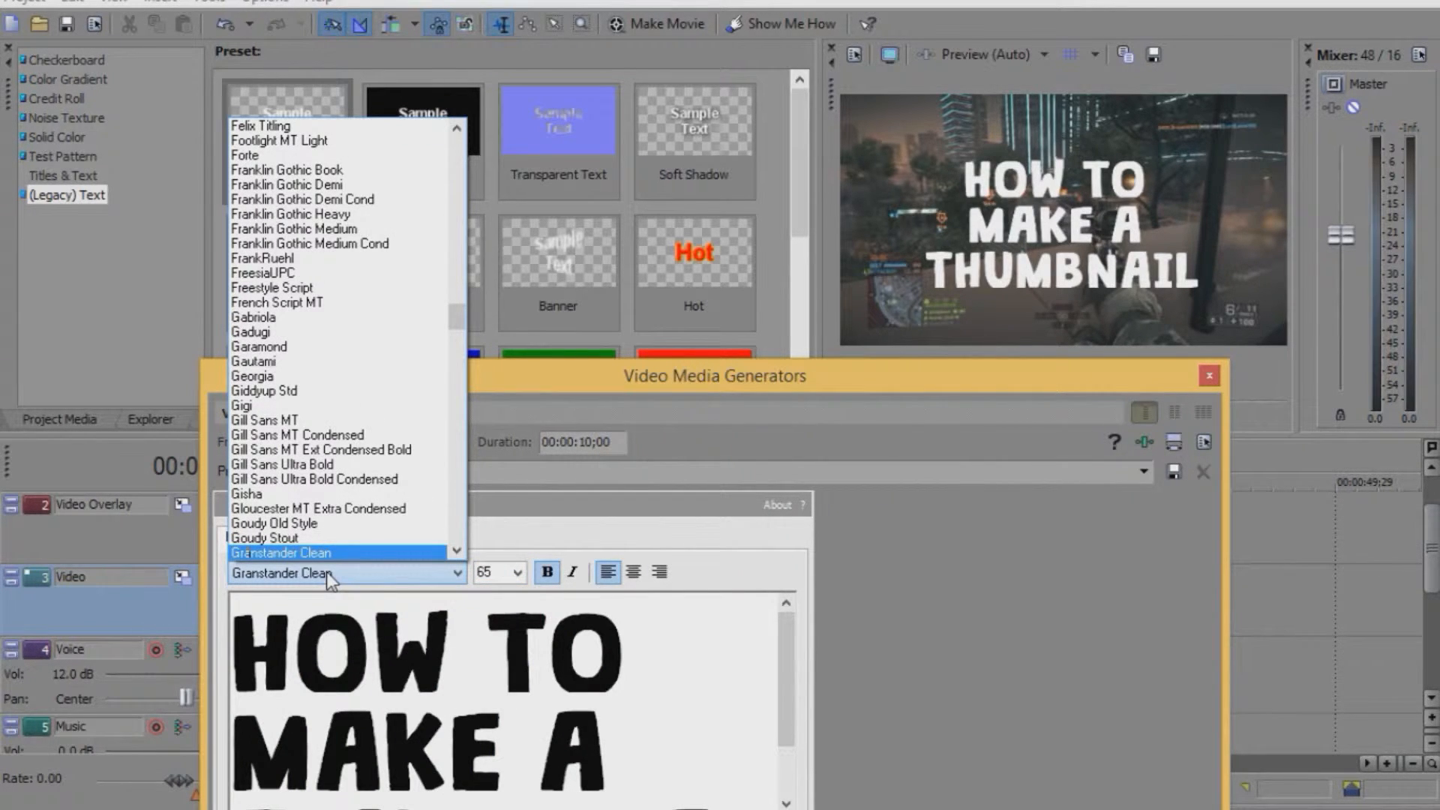
left_click(315, 552)
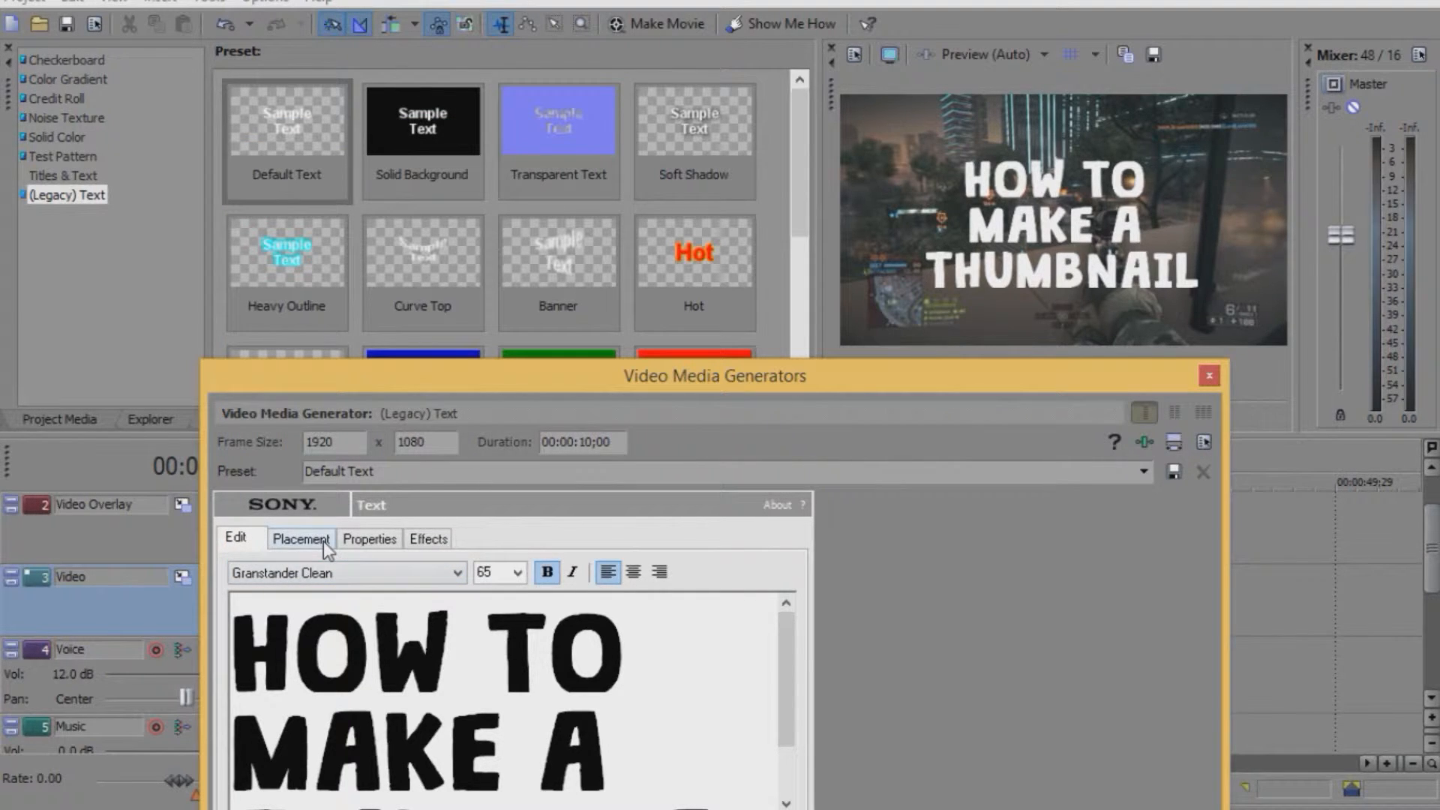
left_click(300, 538)
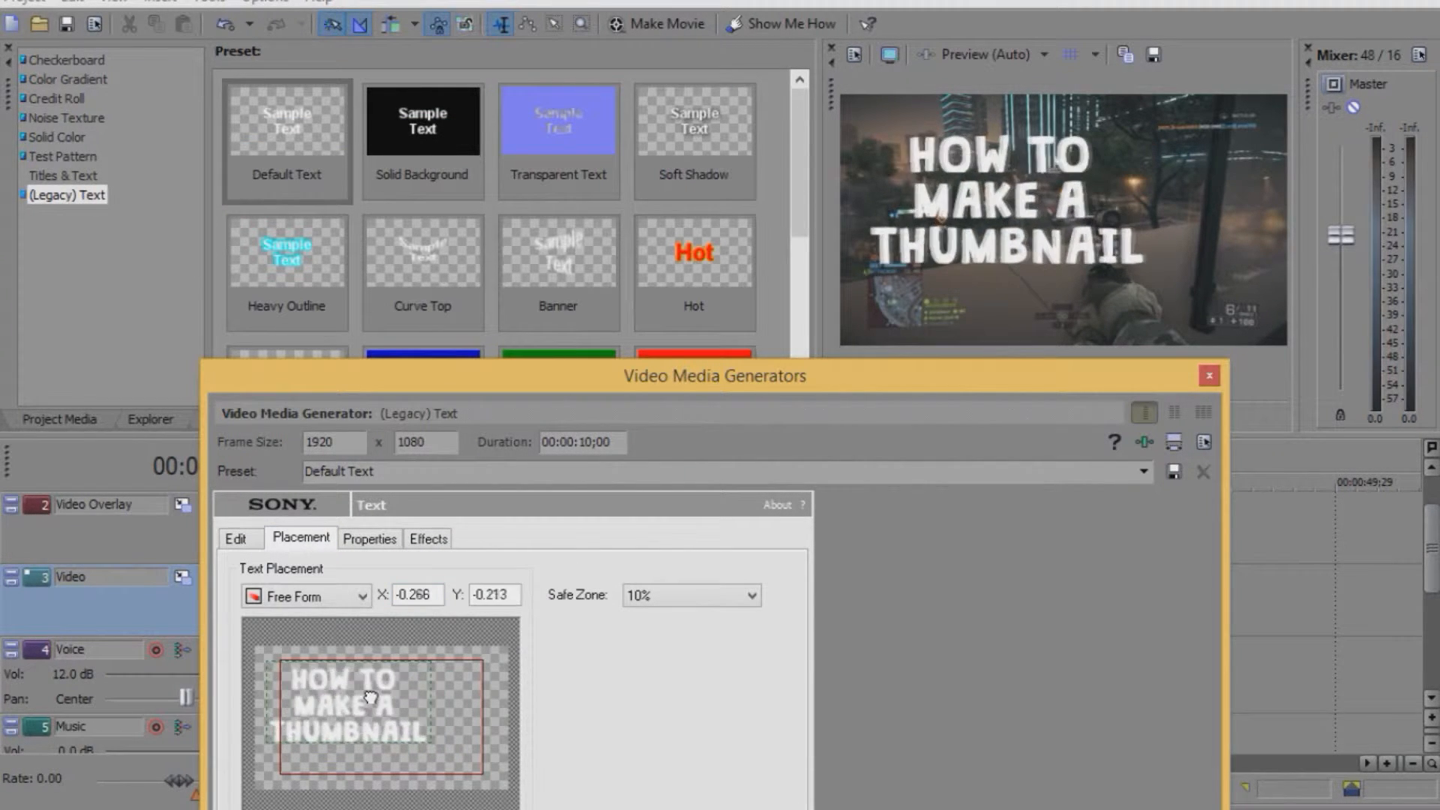
- Colour the title text yellow in the Properties Text Color spectrum
left_click(369, 539)
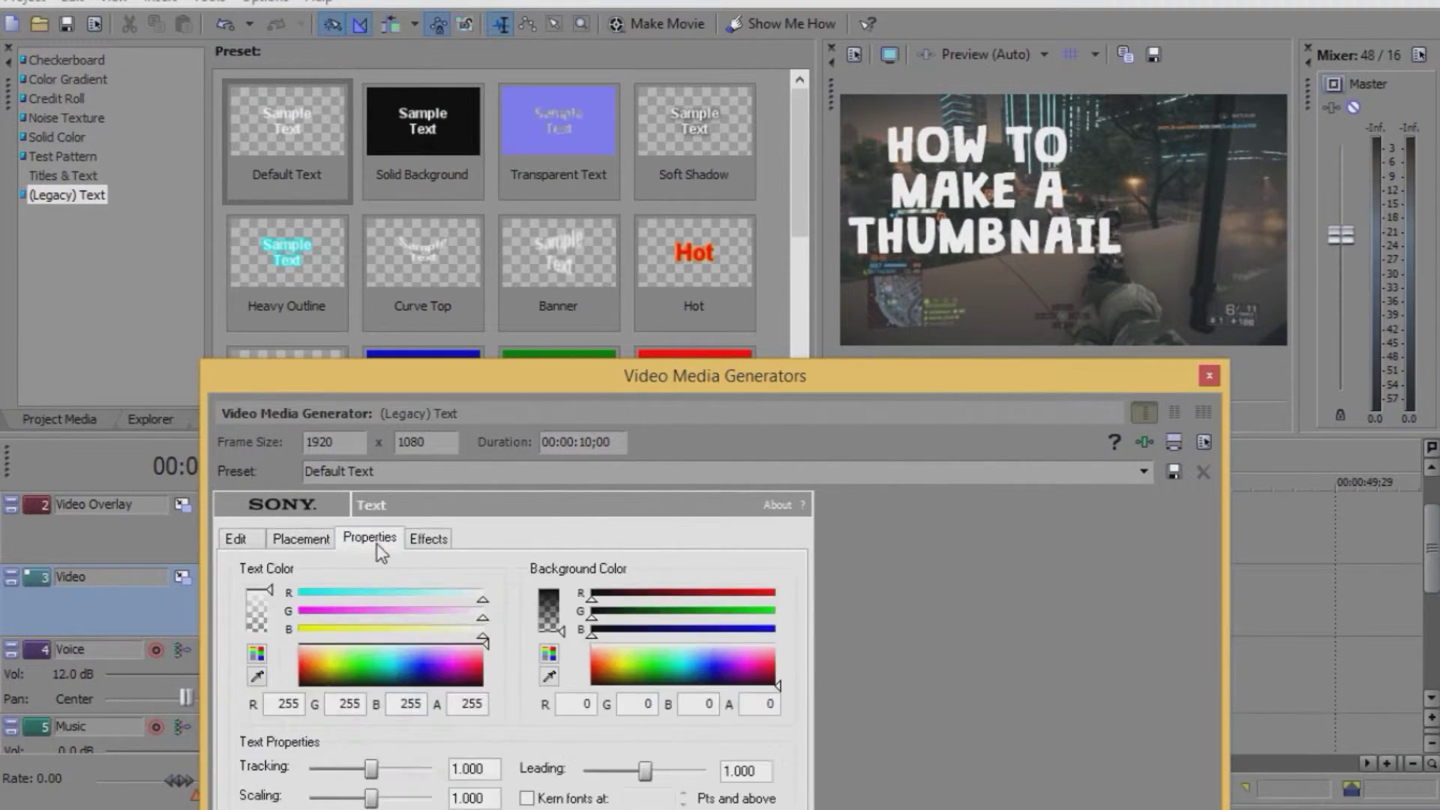
left_click(335, 672)
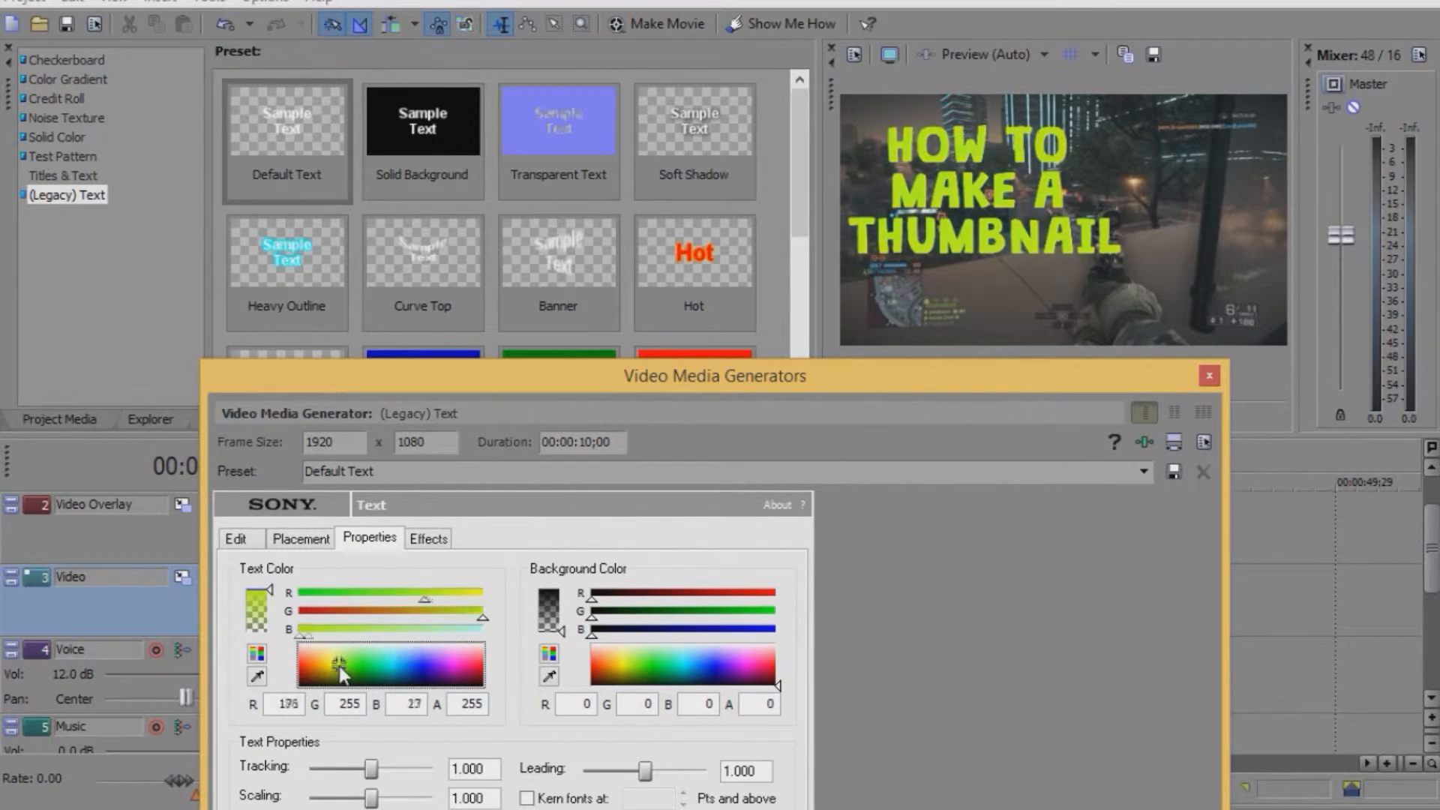
left_click(327, 666)
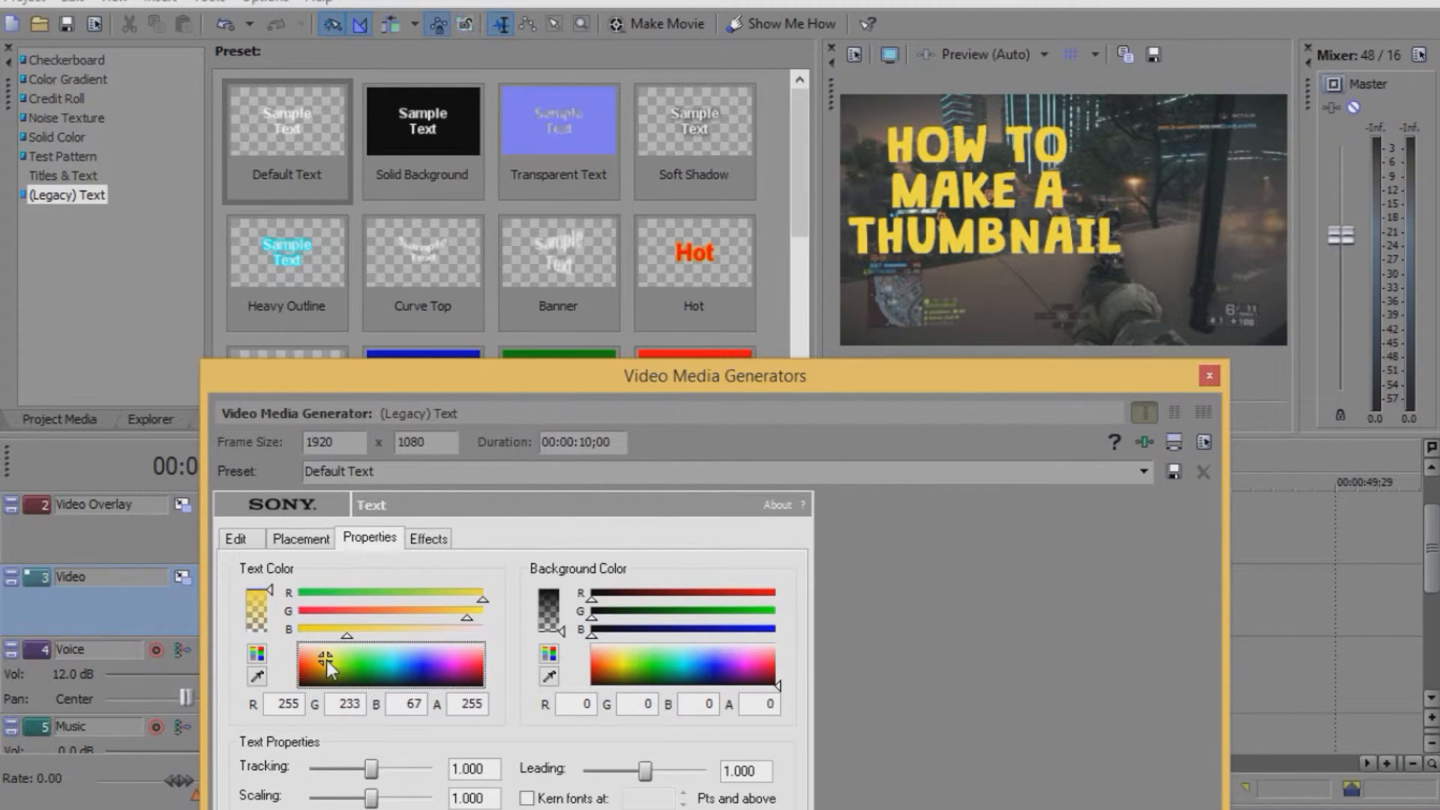
left_click(429, 537)
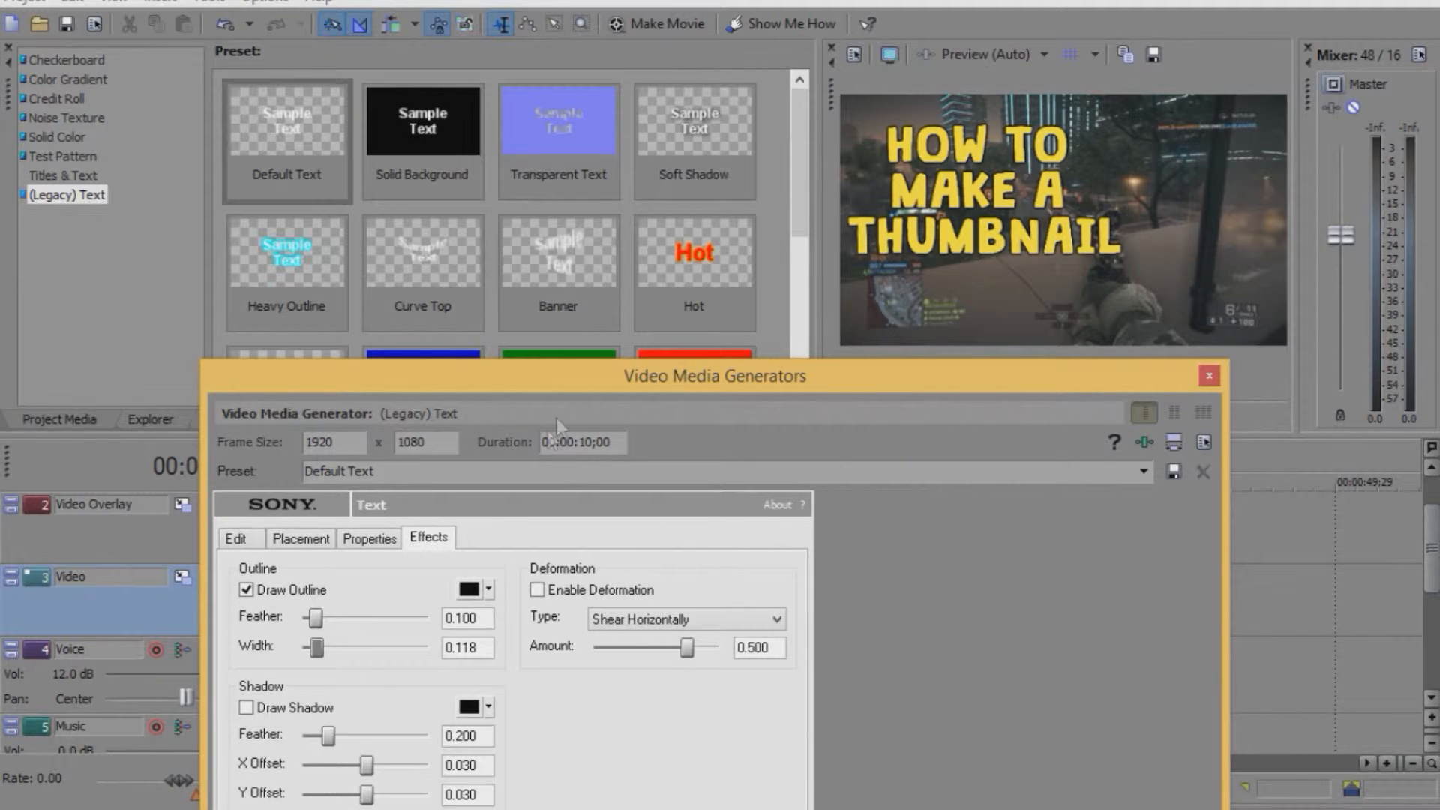
- Enlarge the title font size, nudge its placement slightly, and close the text generator
left_click(300, 539)
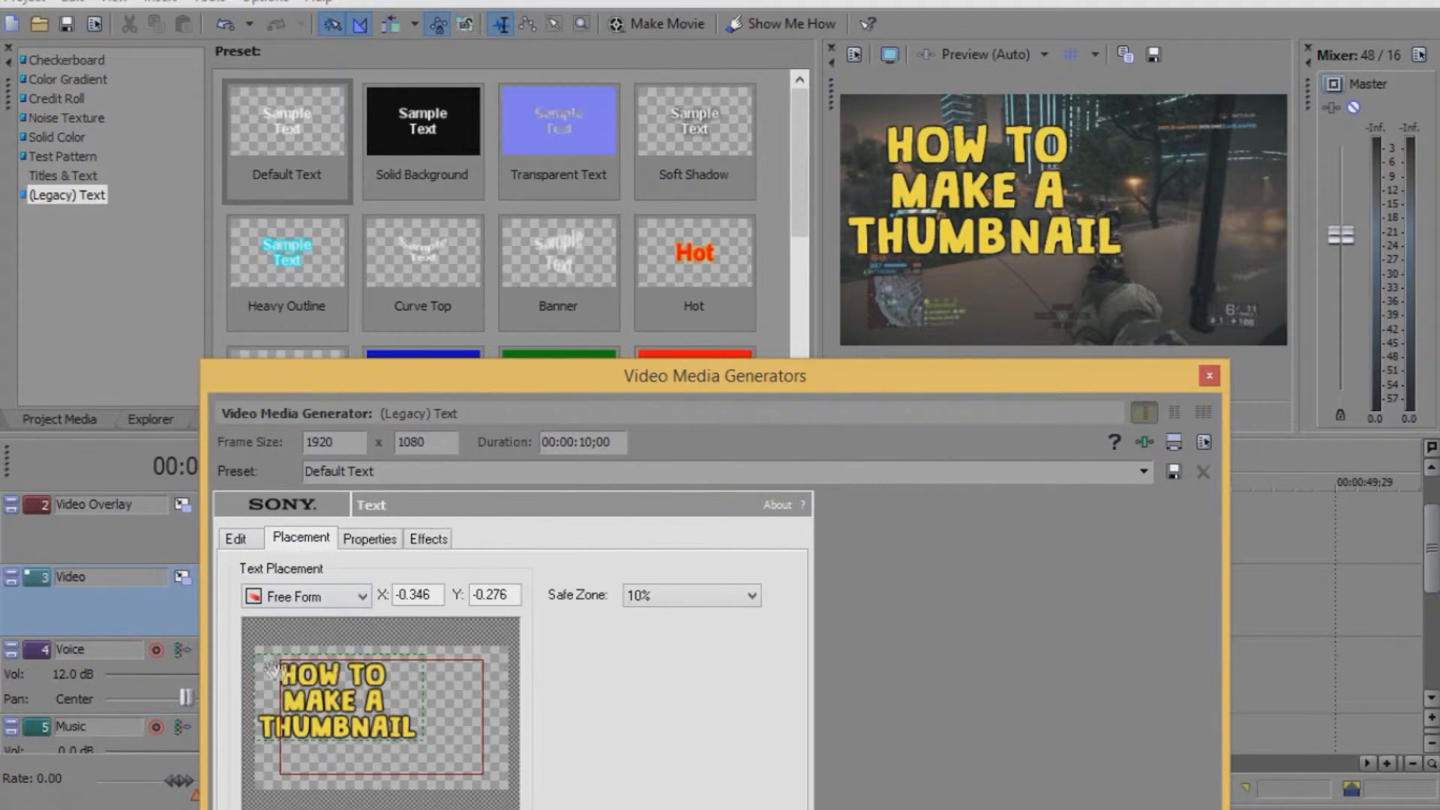
left_click(517, 573)
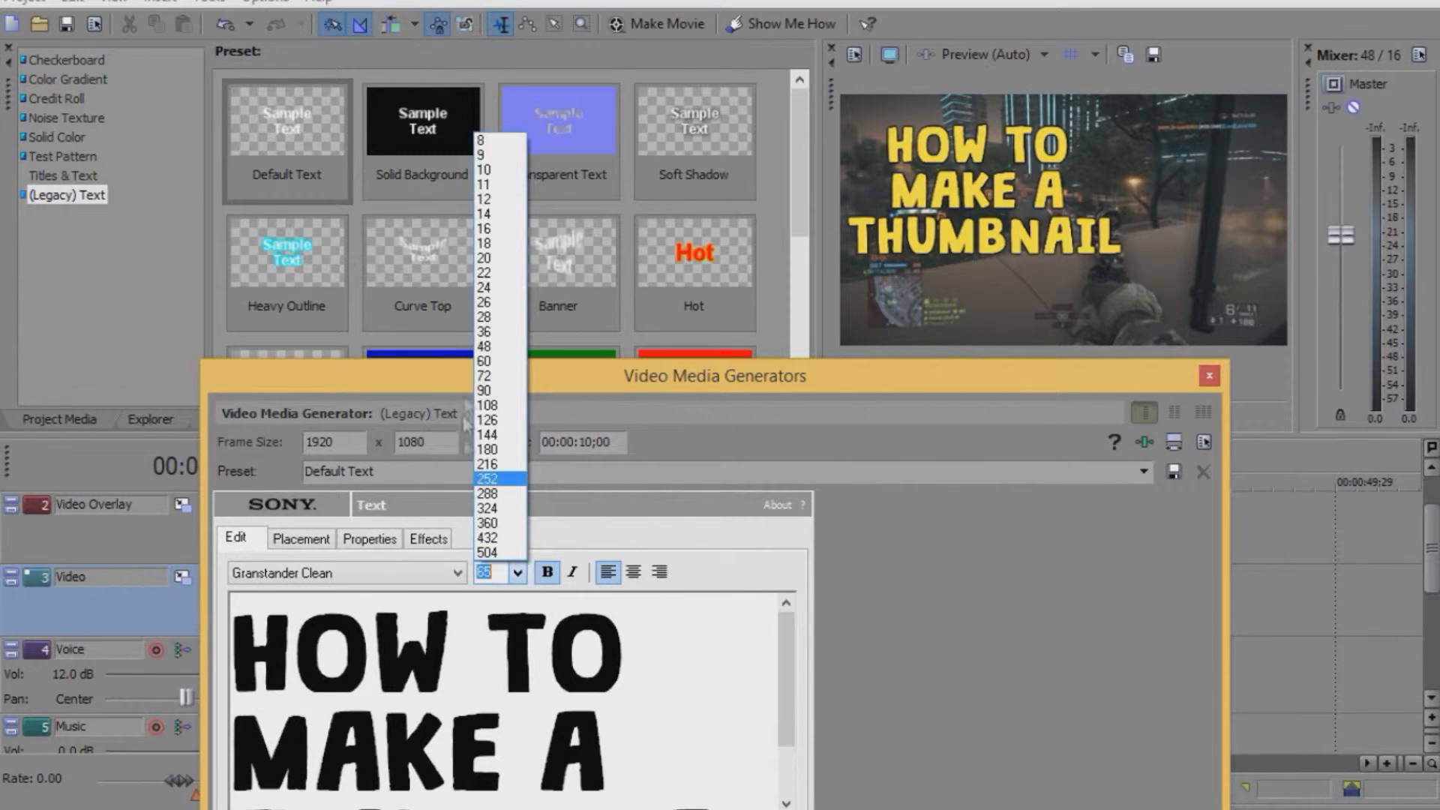
left_click(486, 375)
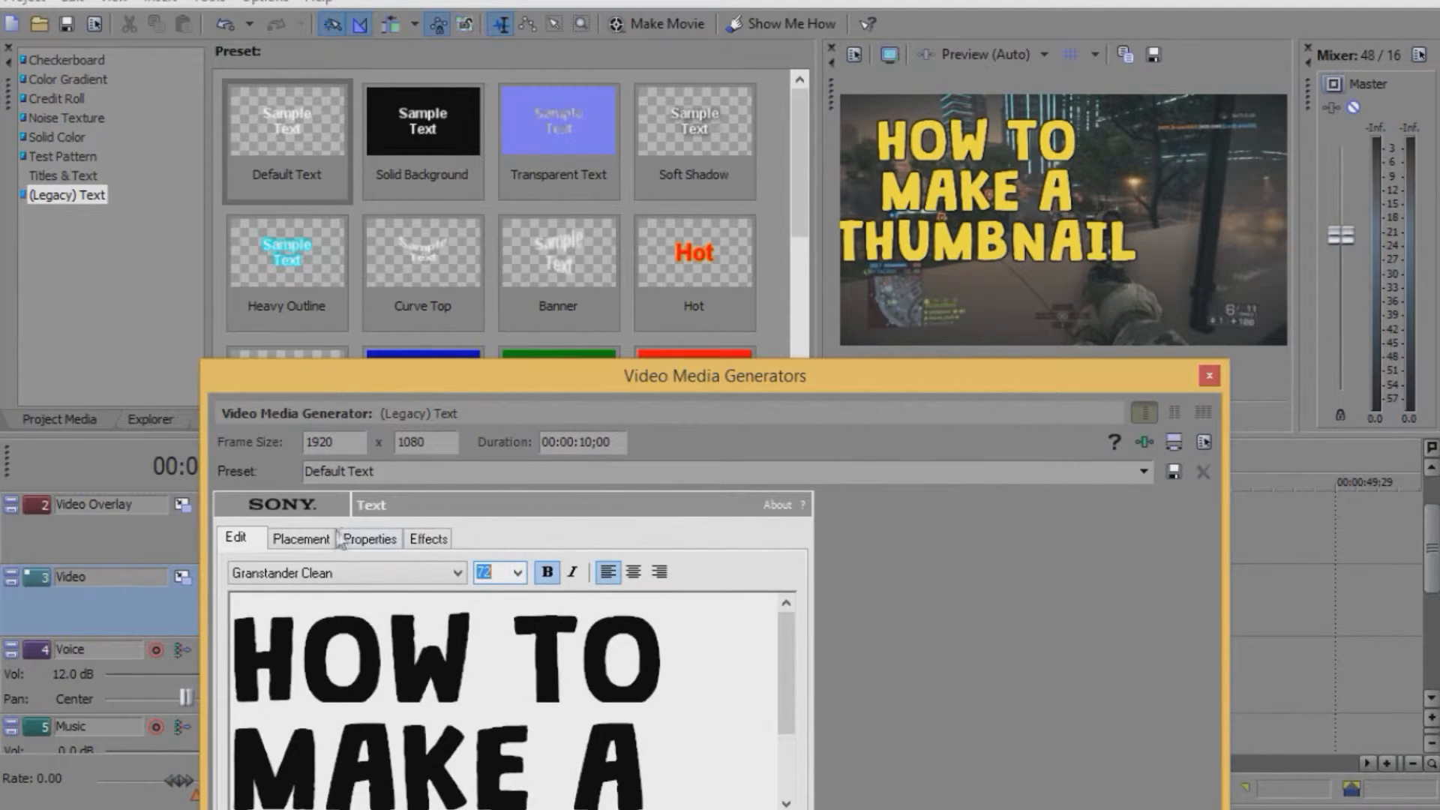
left_click(300, 539)
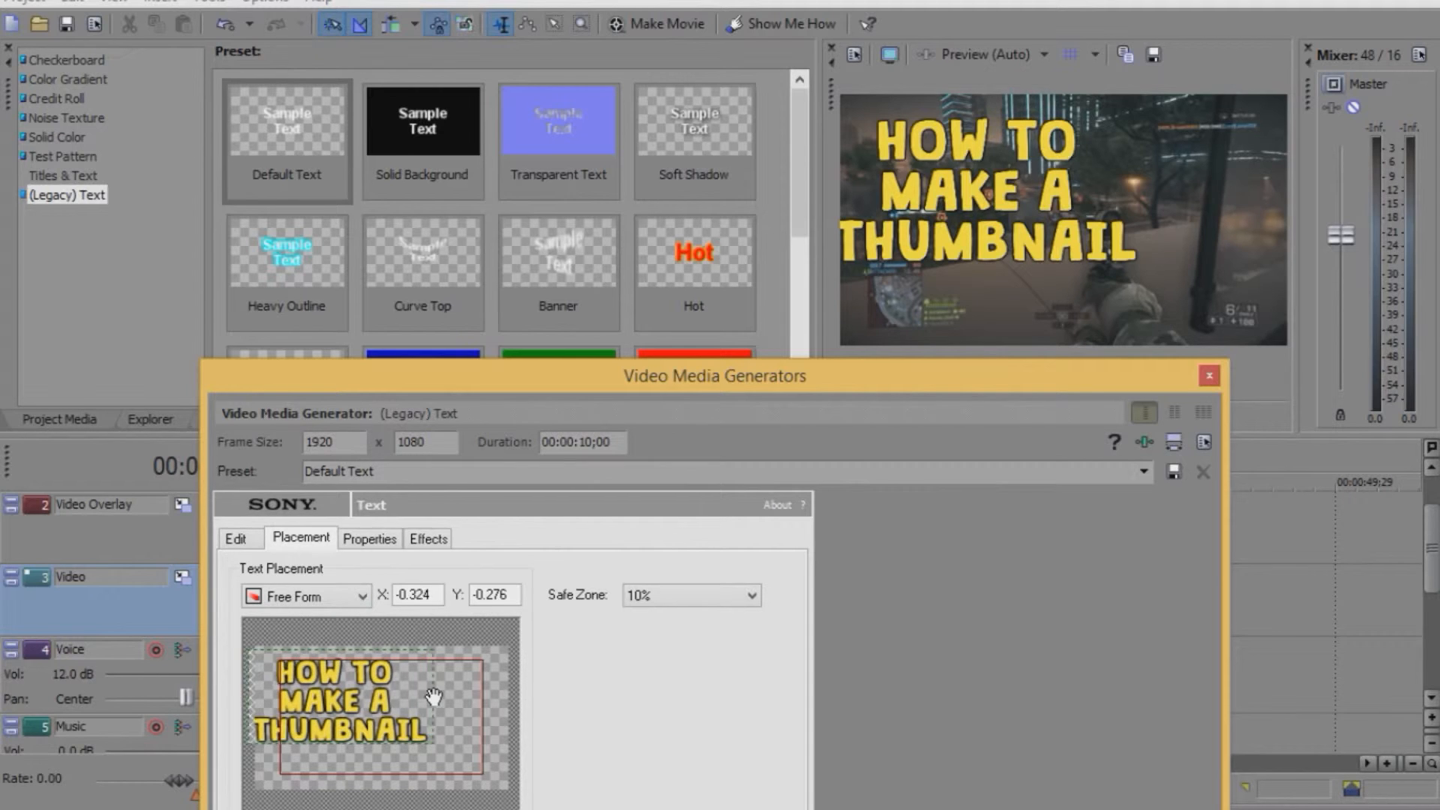
left_click_drag(433, 696, 420, 687)
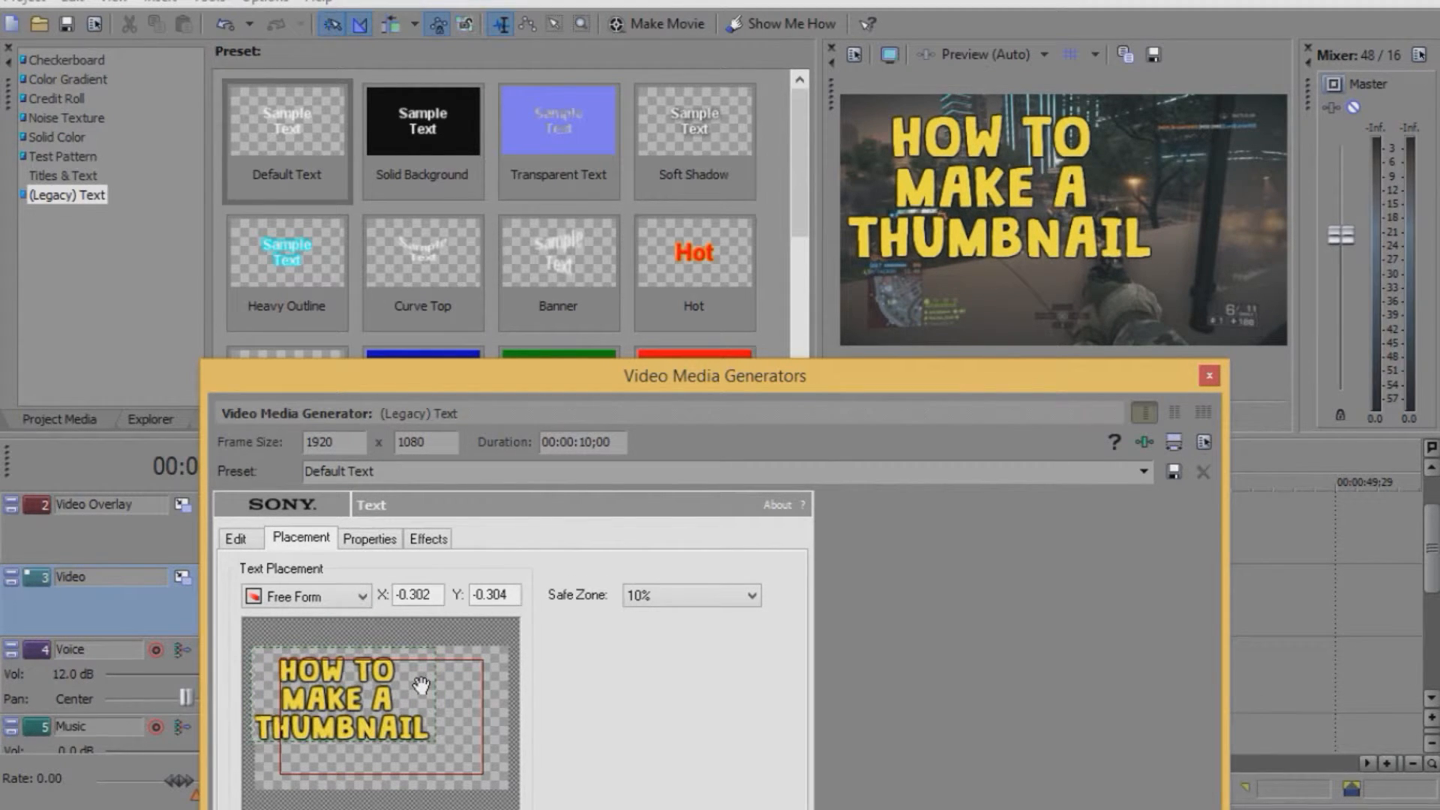
mouse_move(1212, 393)
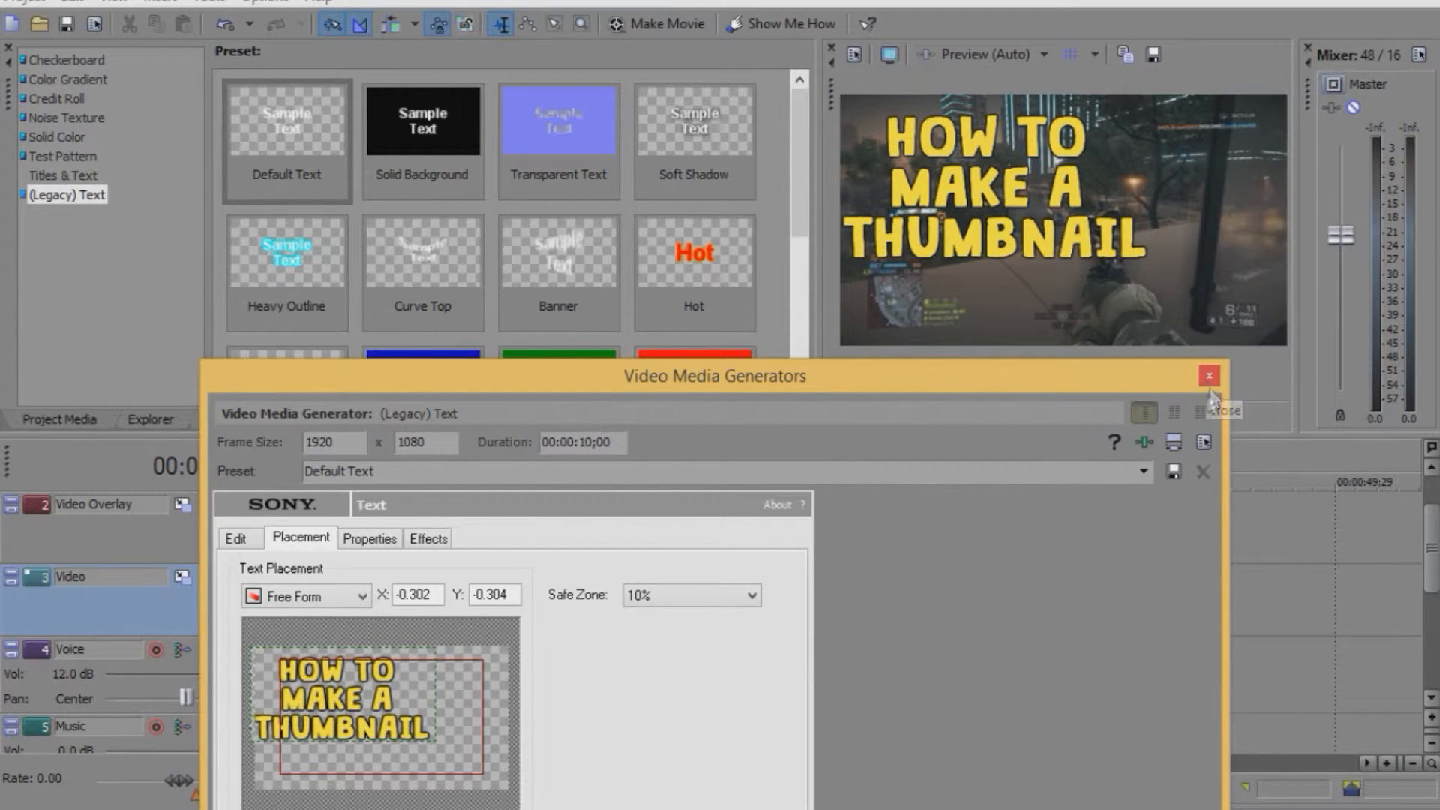
left_click(1208, 375)
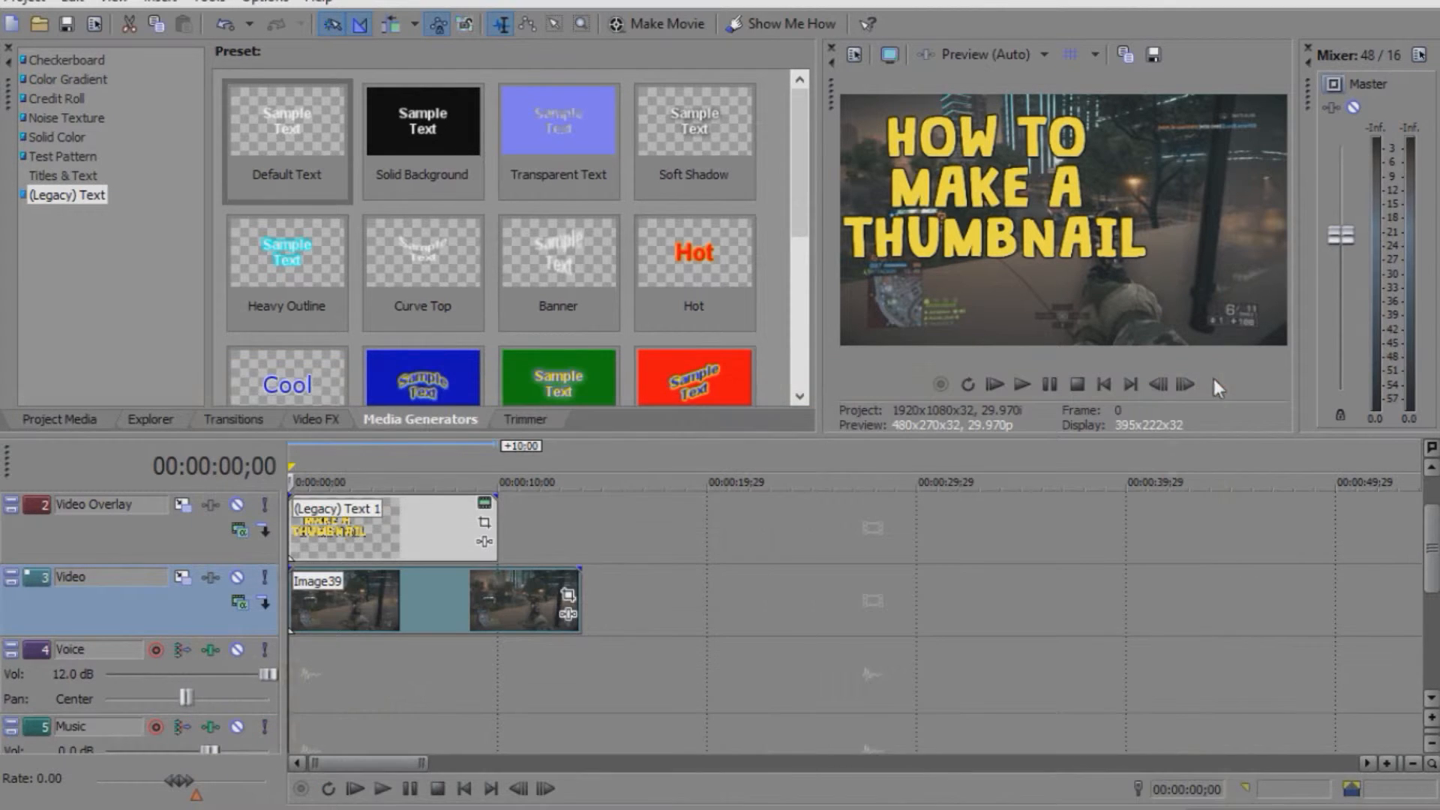
mouse_move(1177, 293)
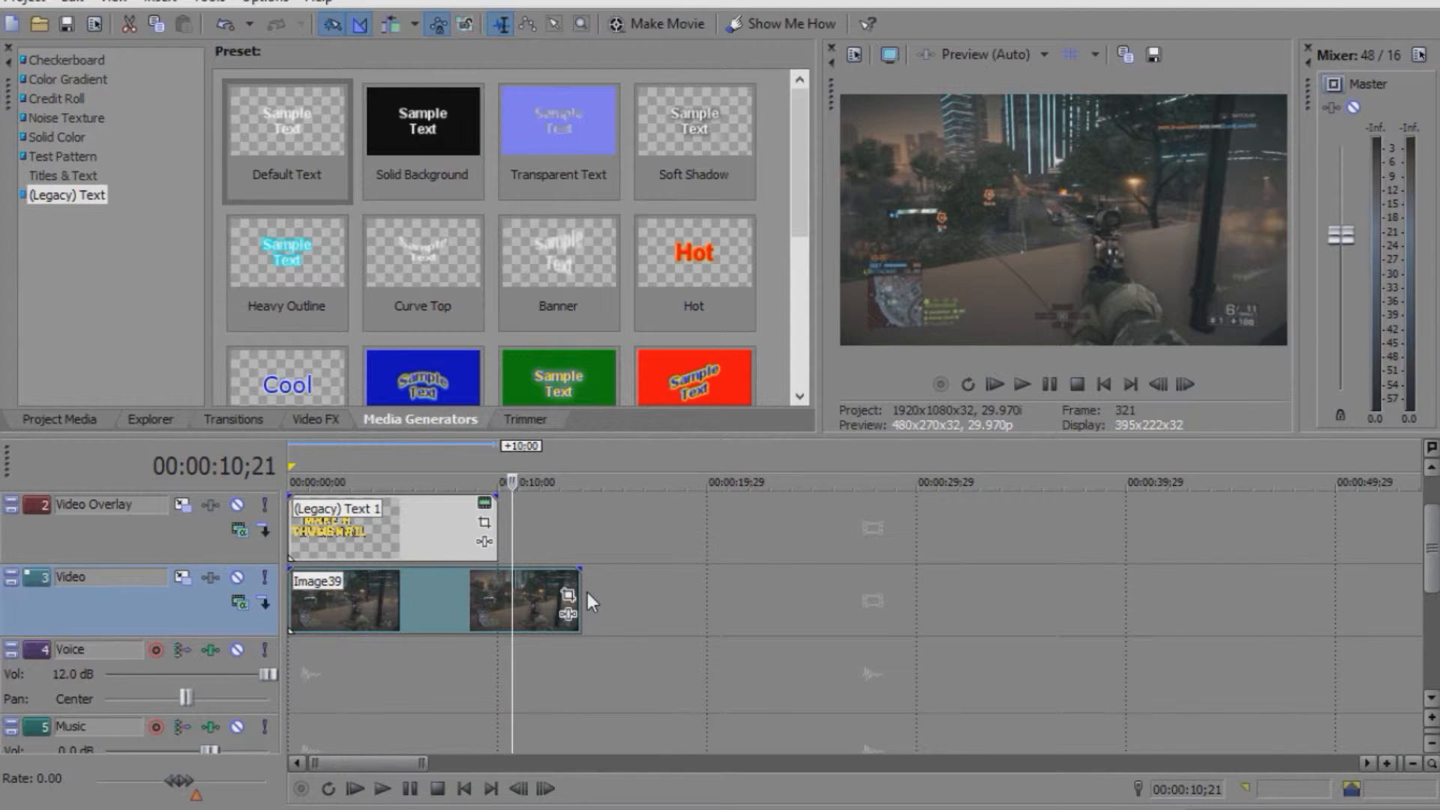
- Put the Battlefield 4 logo image on a new top track above the overlay
left_click(113, 509)
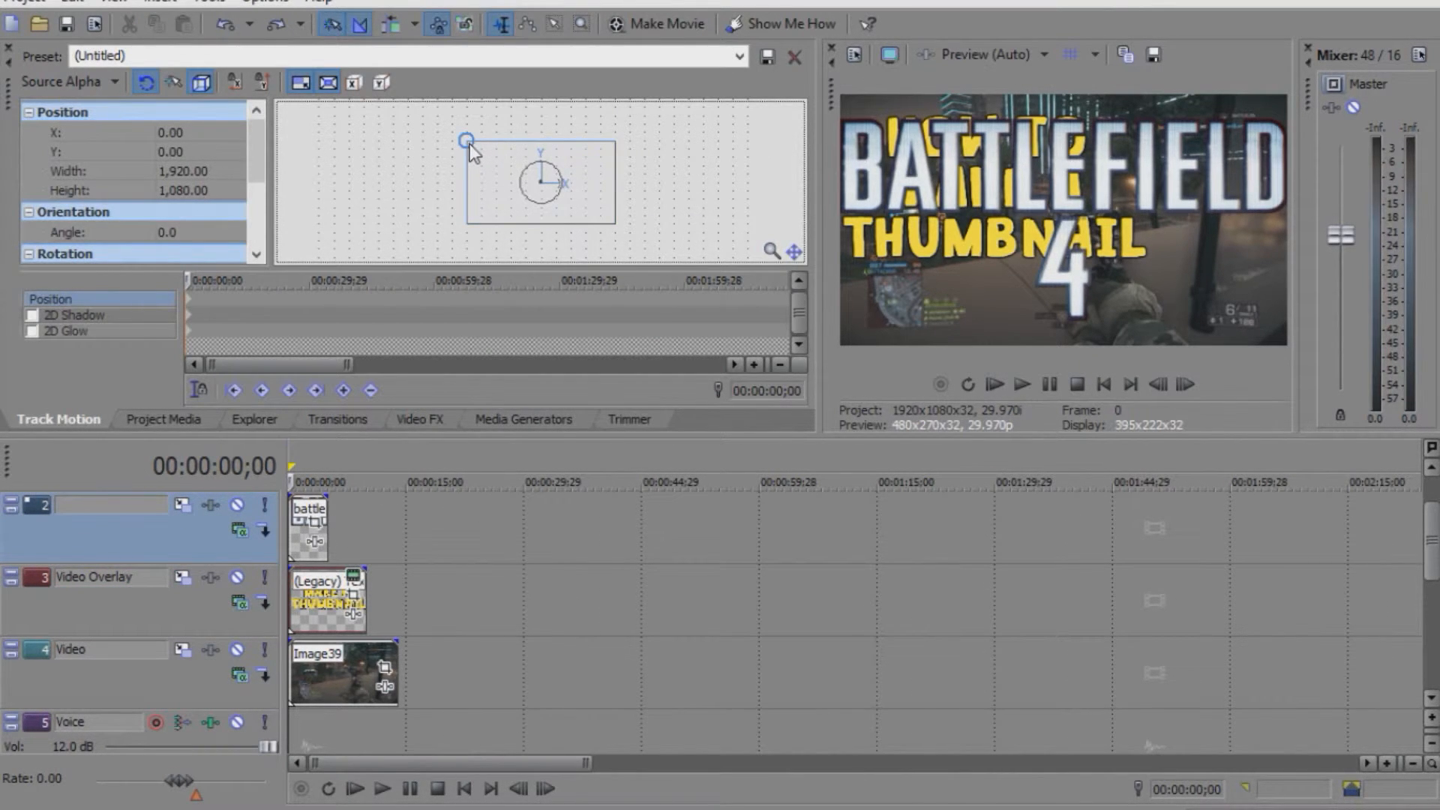
- In Track Motion, scale the Battlefield 4 logo down and move it to the lower-right corner
left_click_drag(468, 141, 499, 164)
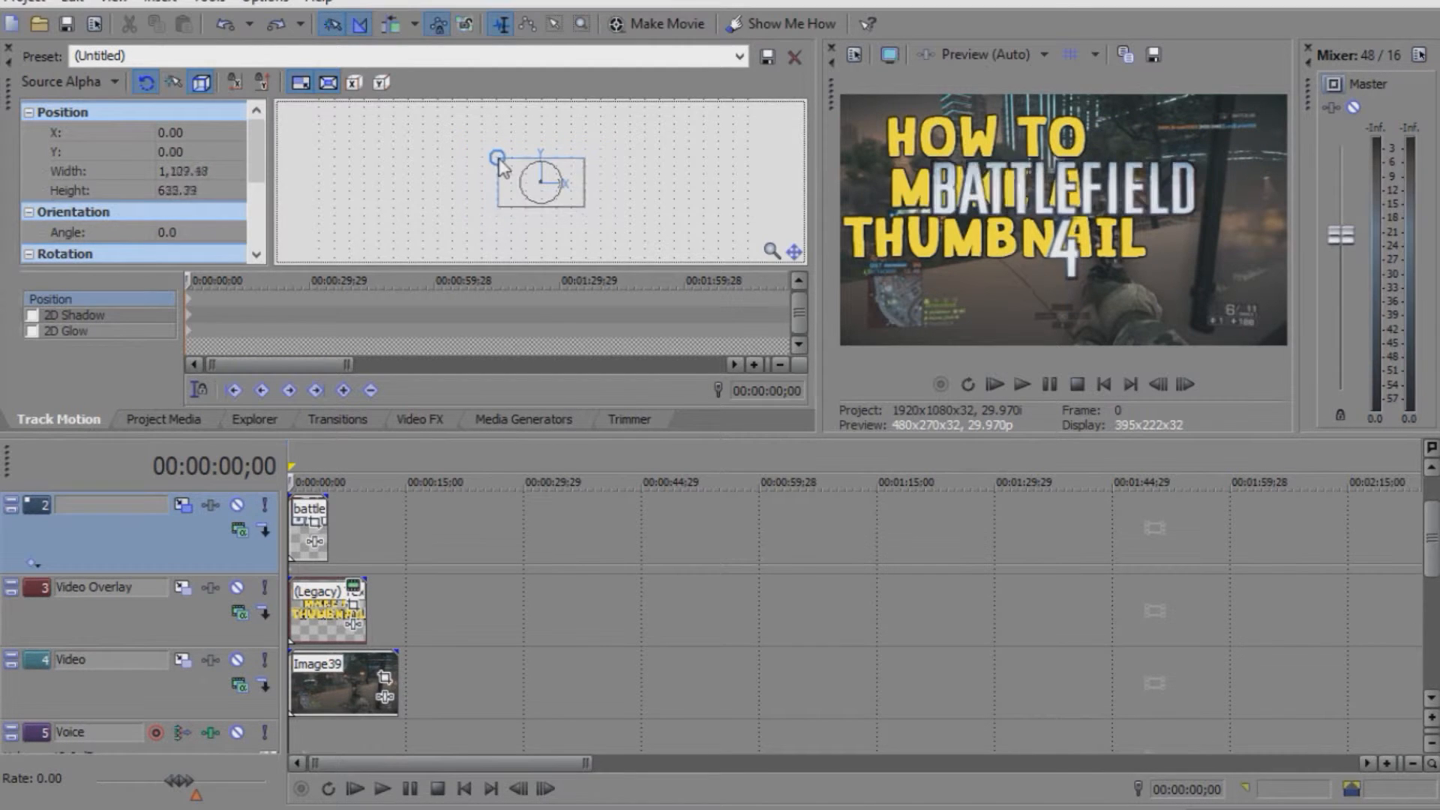
left_click_drag(504, 164, 559, 210)
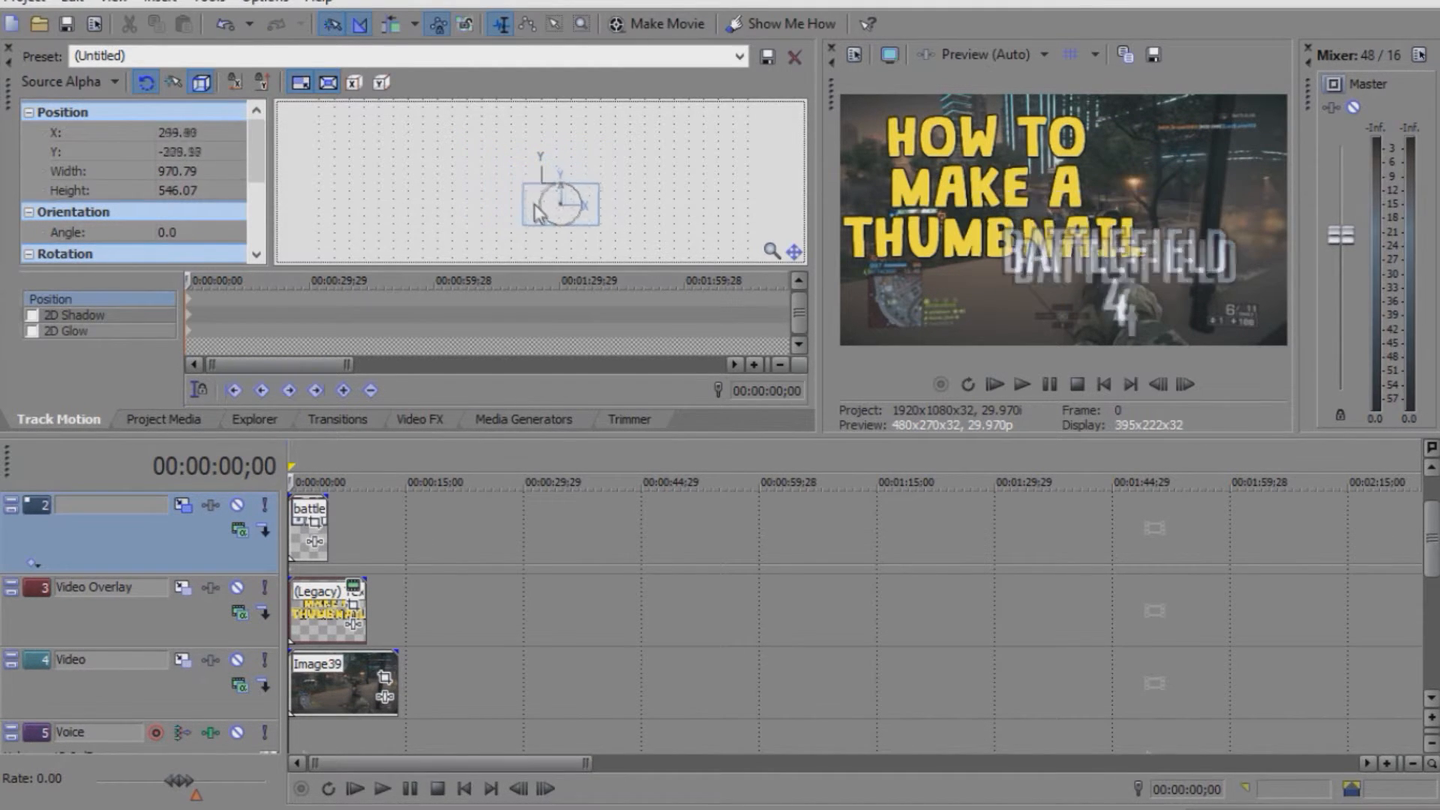
left_click_drag(559, 207, 576, 183)
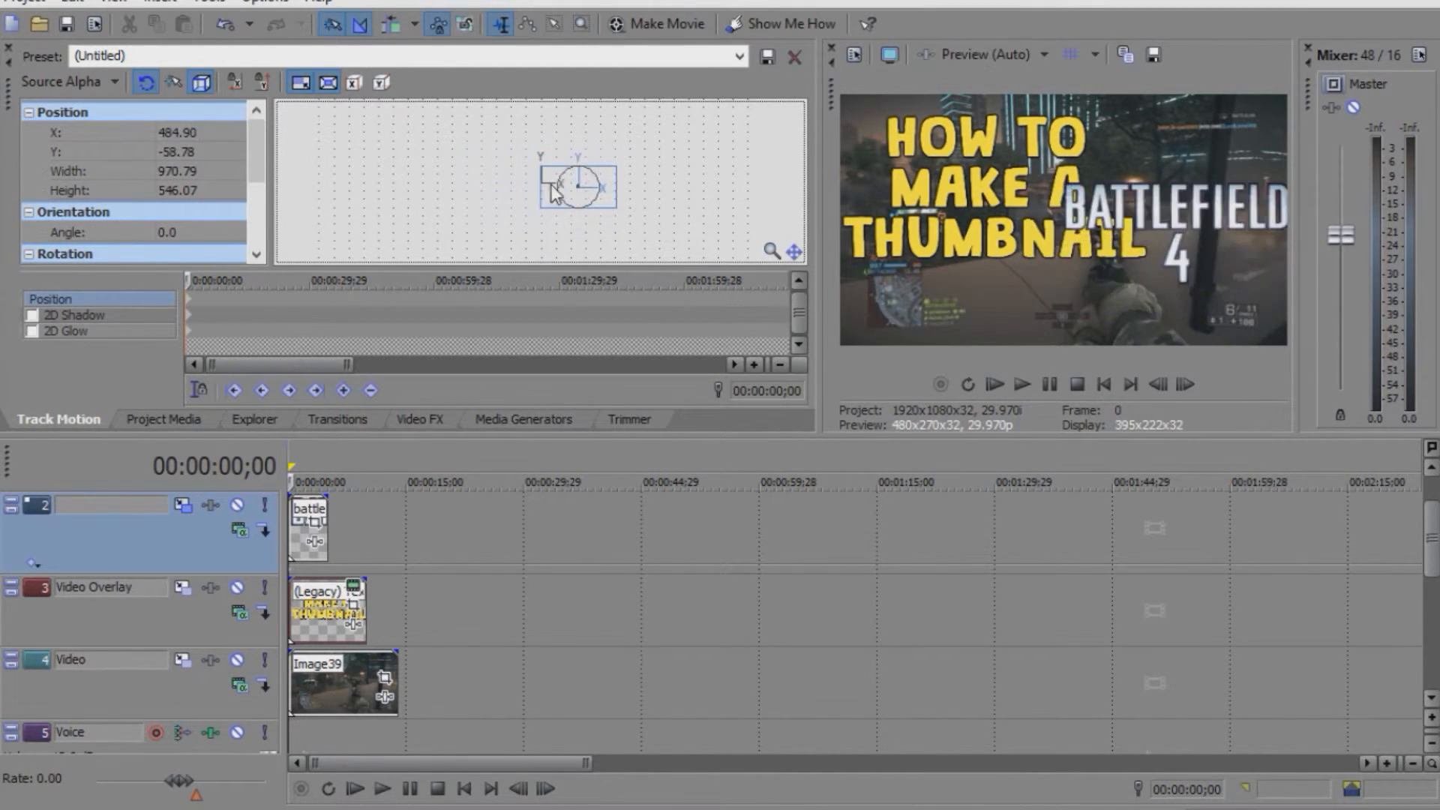
left_click_drag(575, 181, 571, 204)
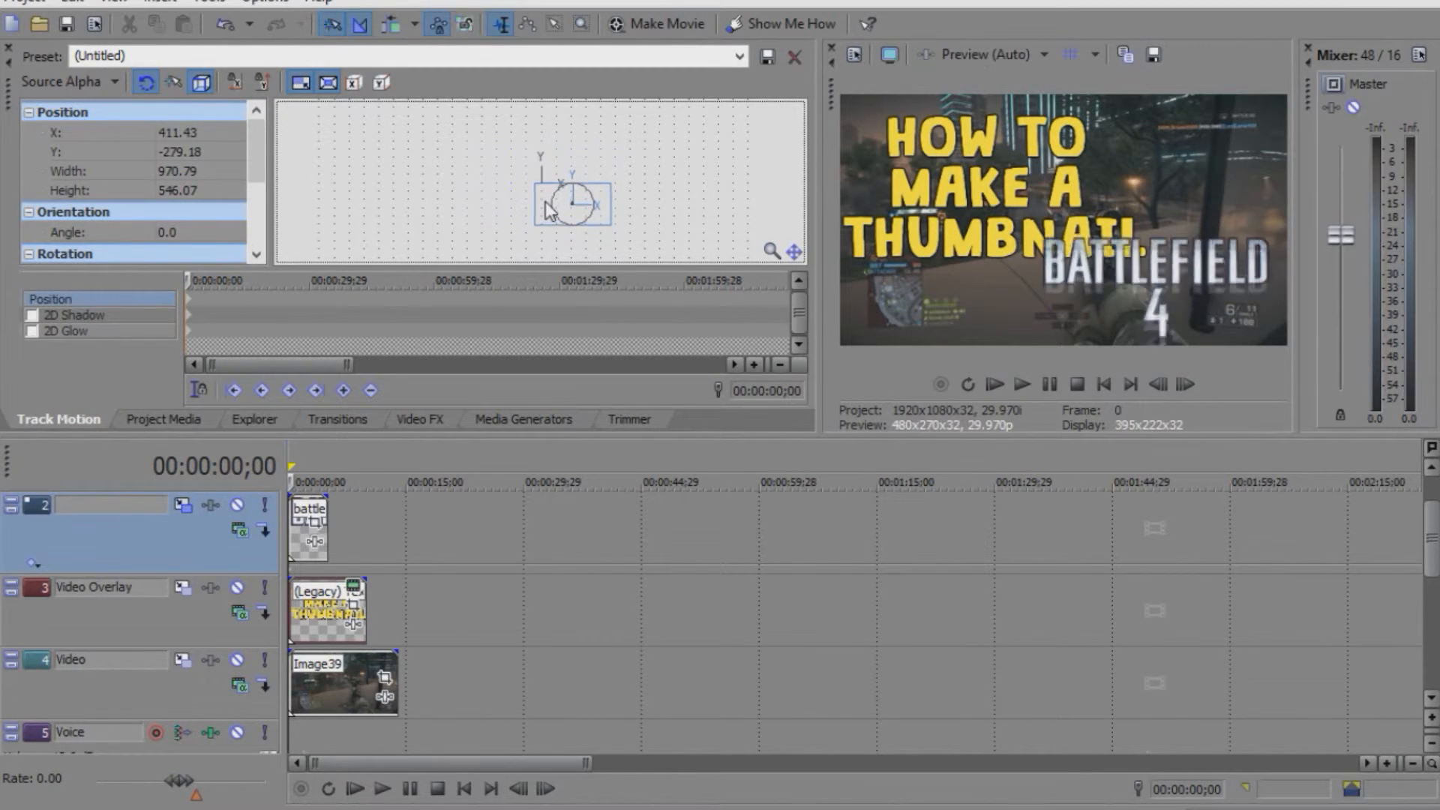
left_click_drag(571, 204, 583, 208)
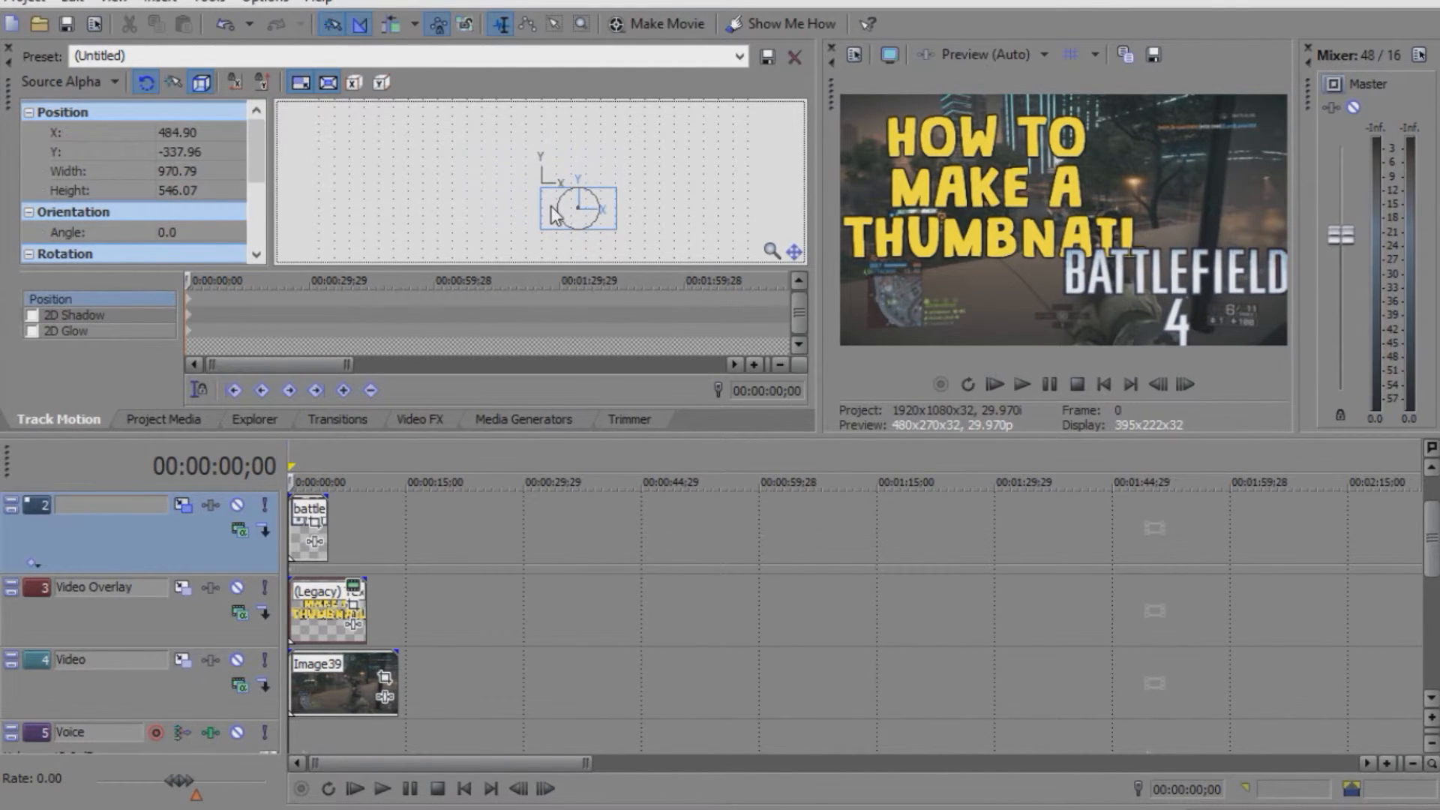
left_click_drag(575, 211, 575, 198)
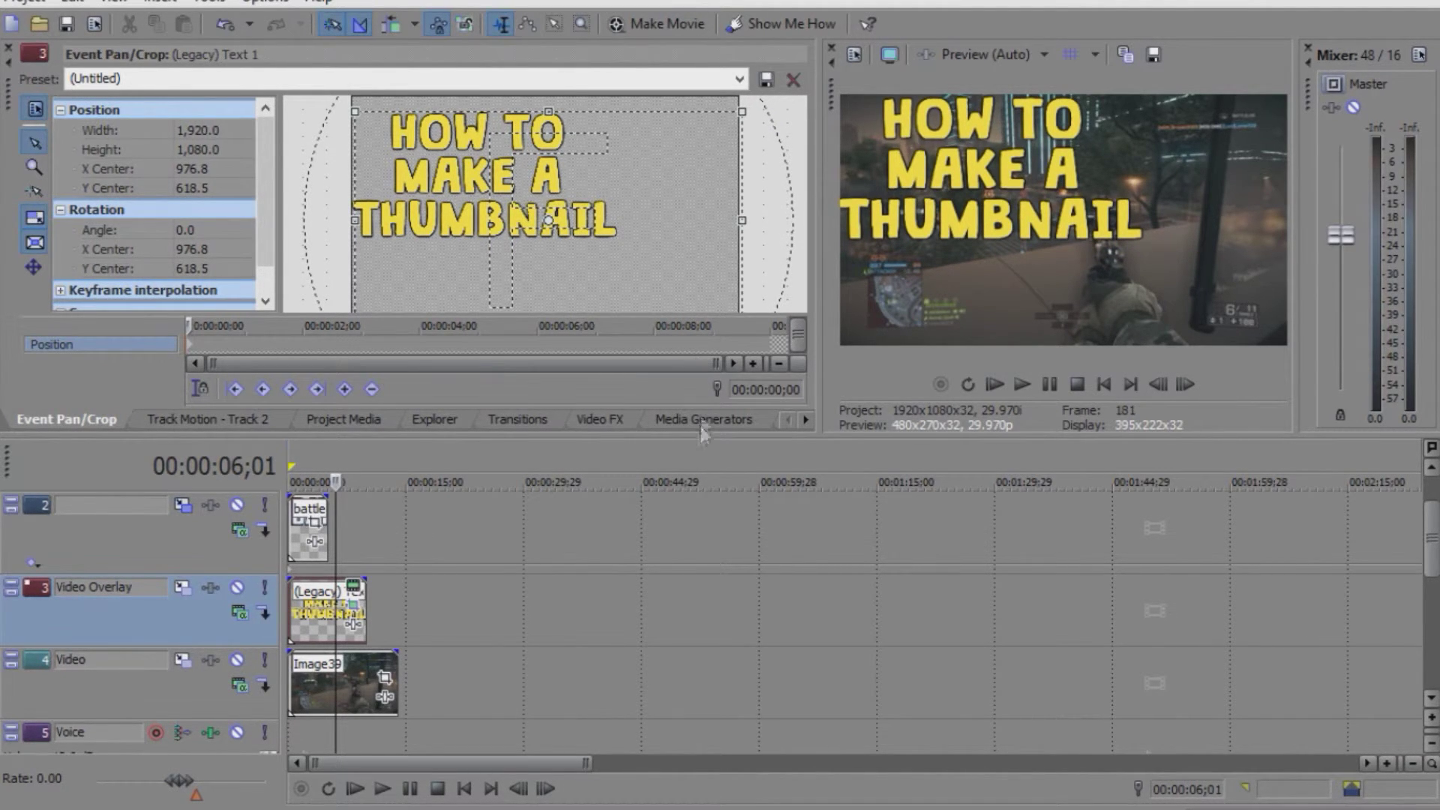
- Maximize the Video Preview to view the composed thumbnail large
left_click(996, 384)
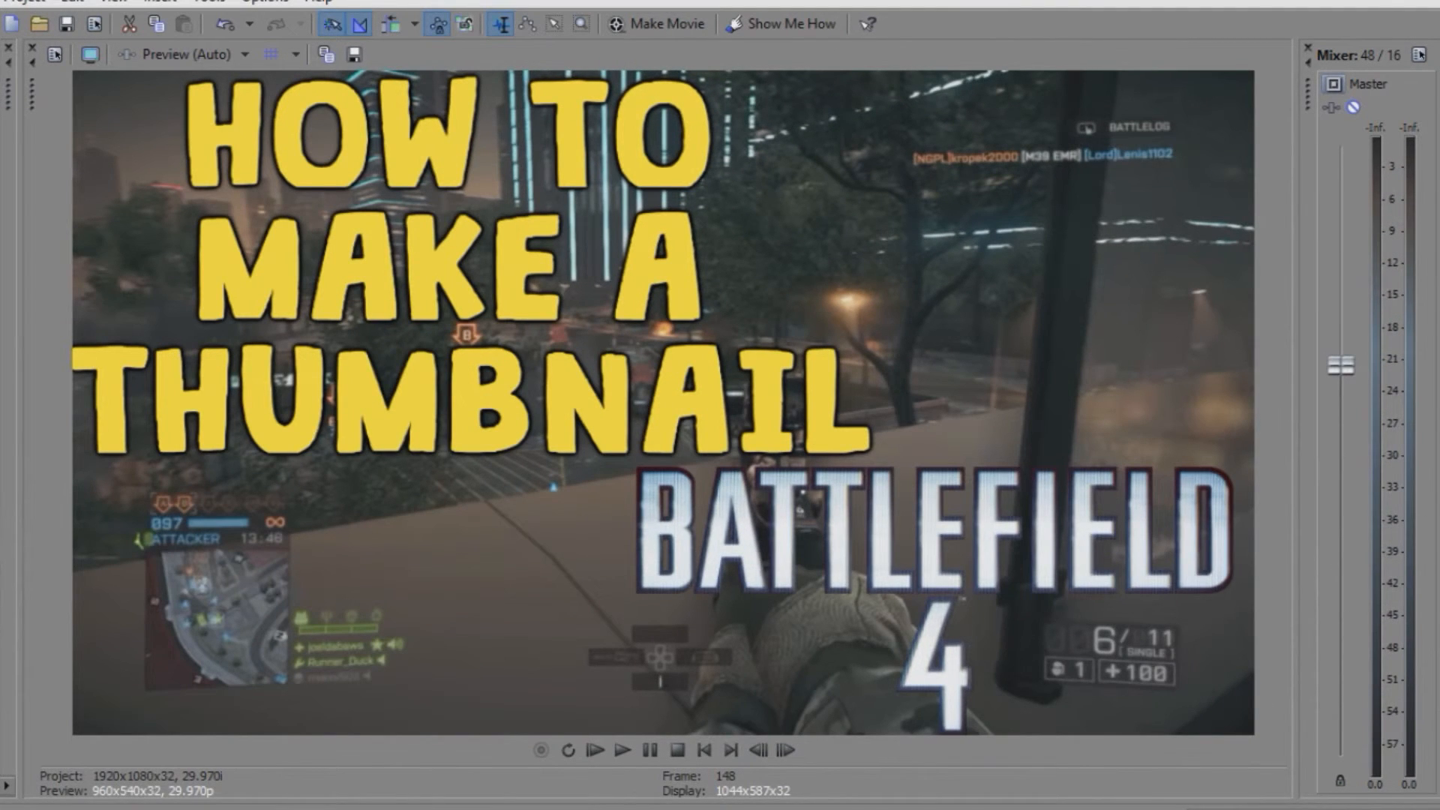
- Go to the first frame and save the composed thumbnail as a snapshot image
left_click(627, 748)
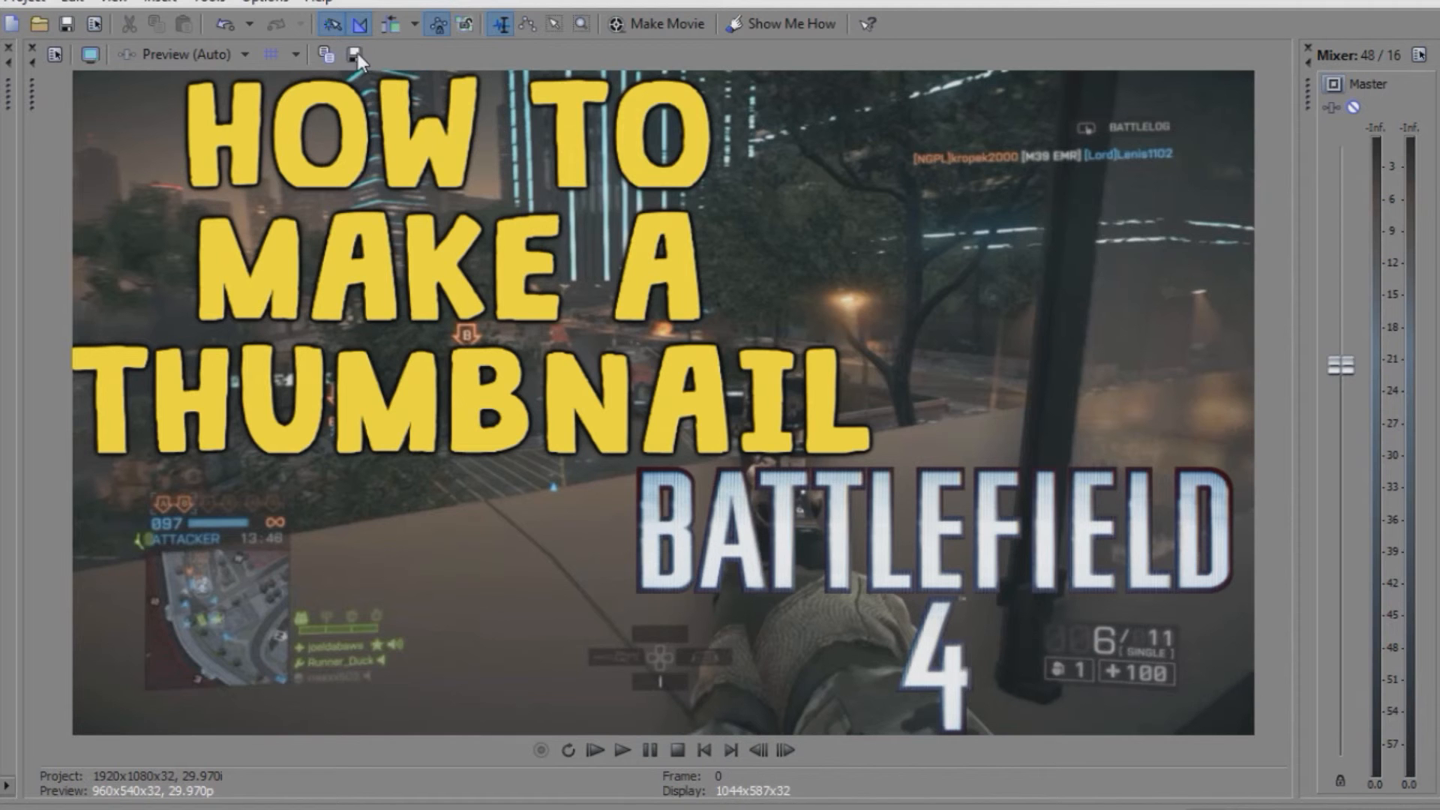
mouse_move(351, 54)
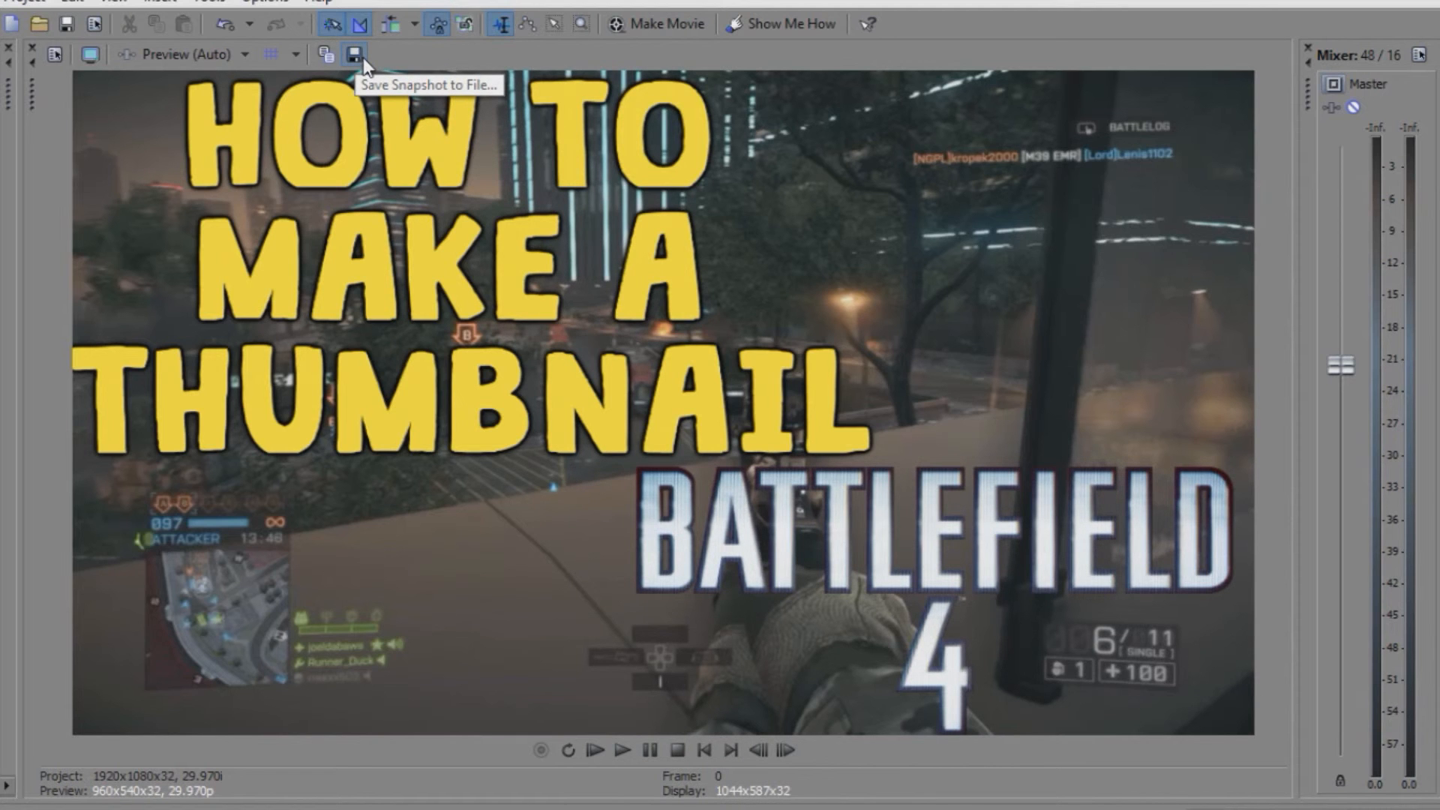
left_click(357, 54)
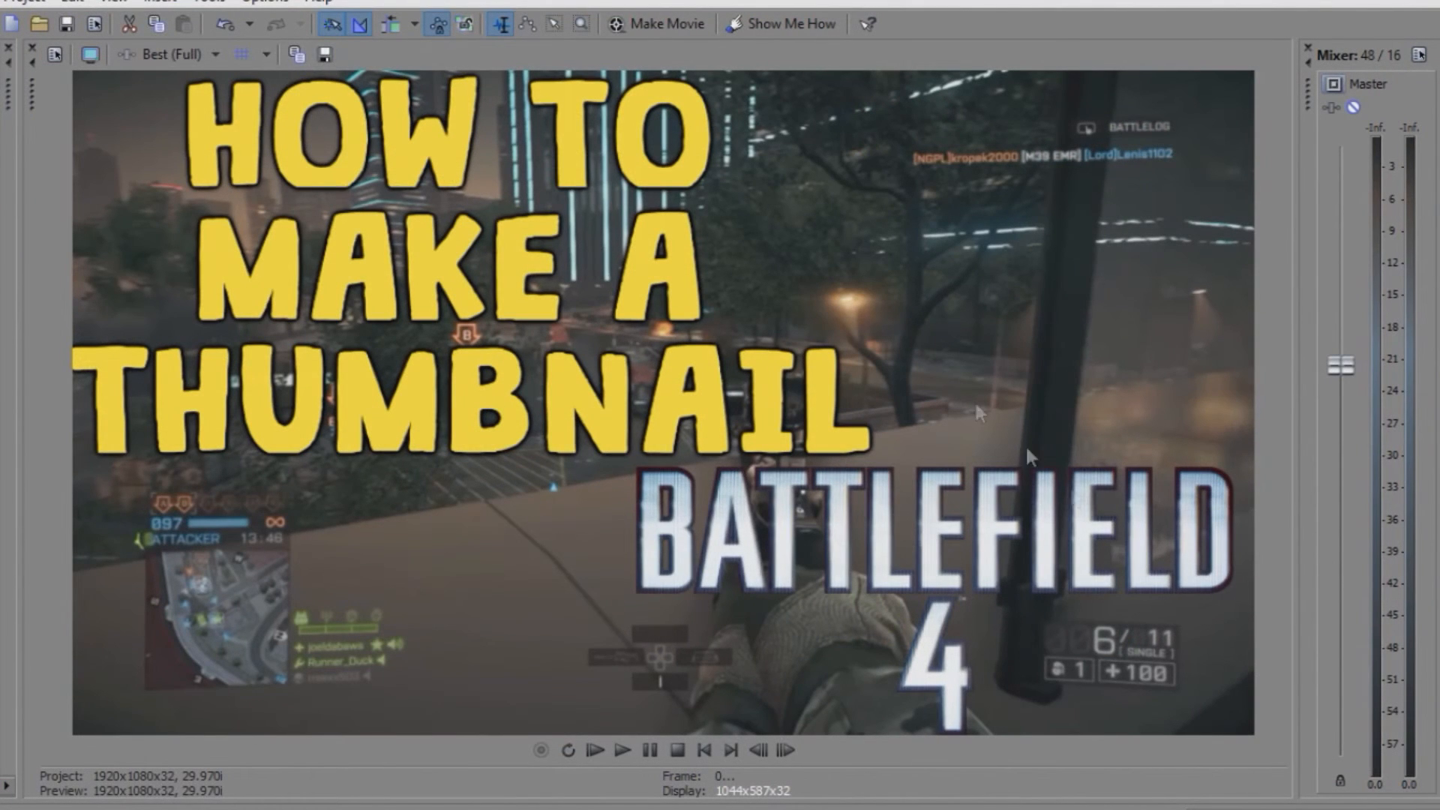
left_click(216, 54)
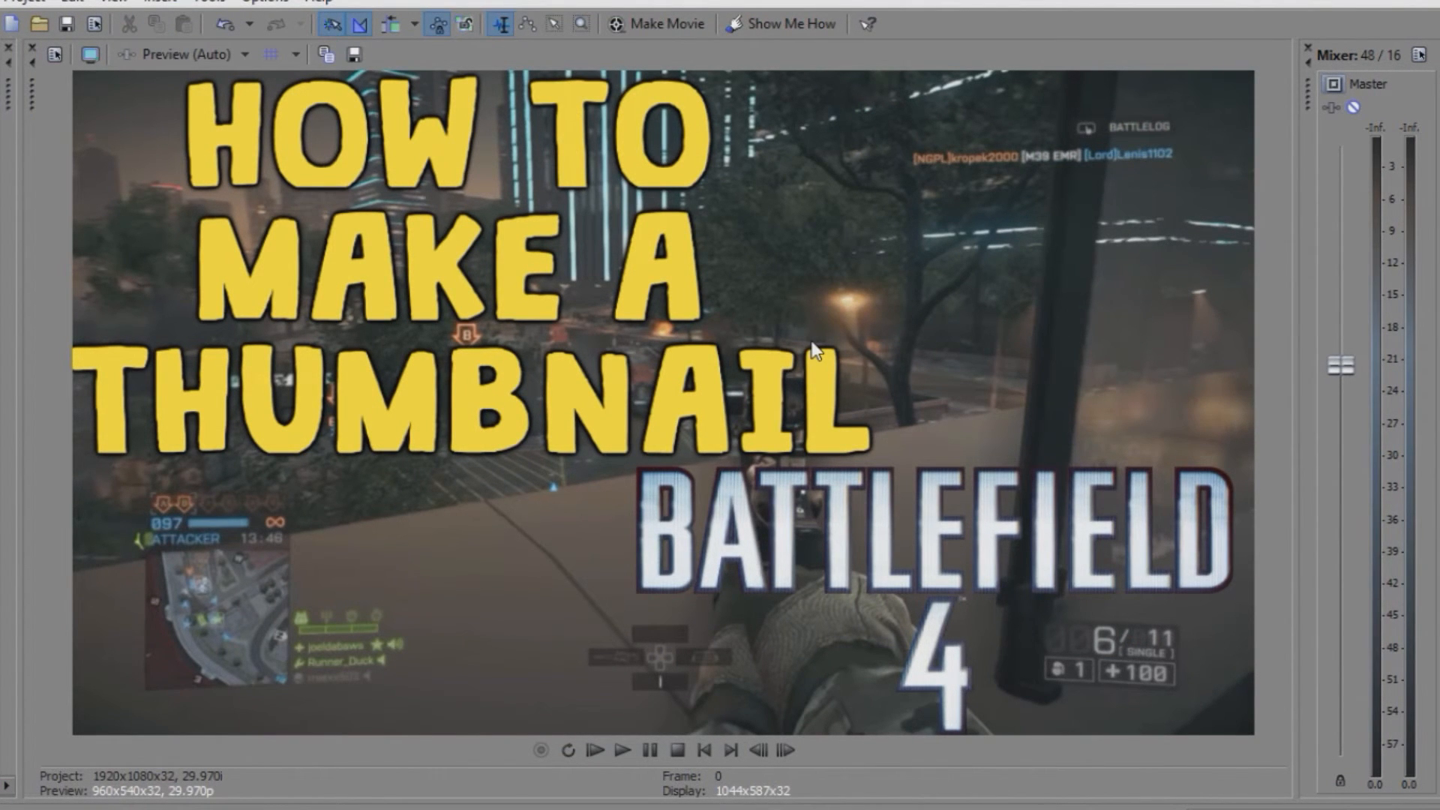
mouse_move(877, 482)
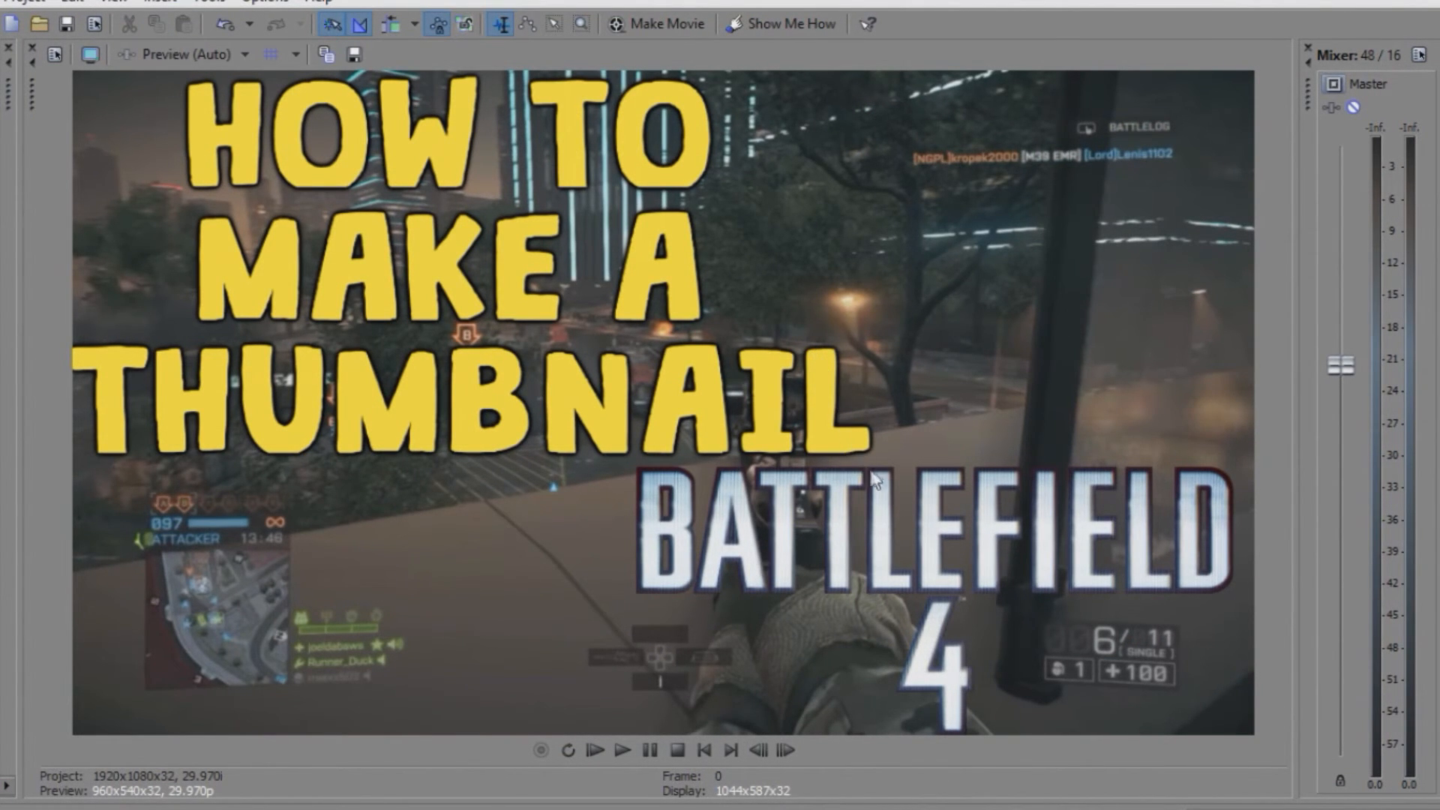